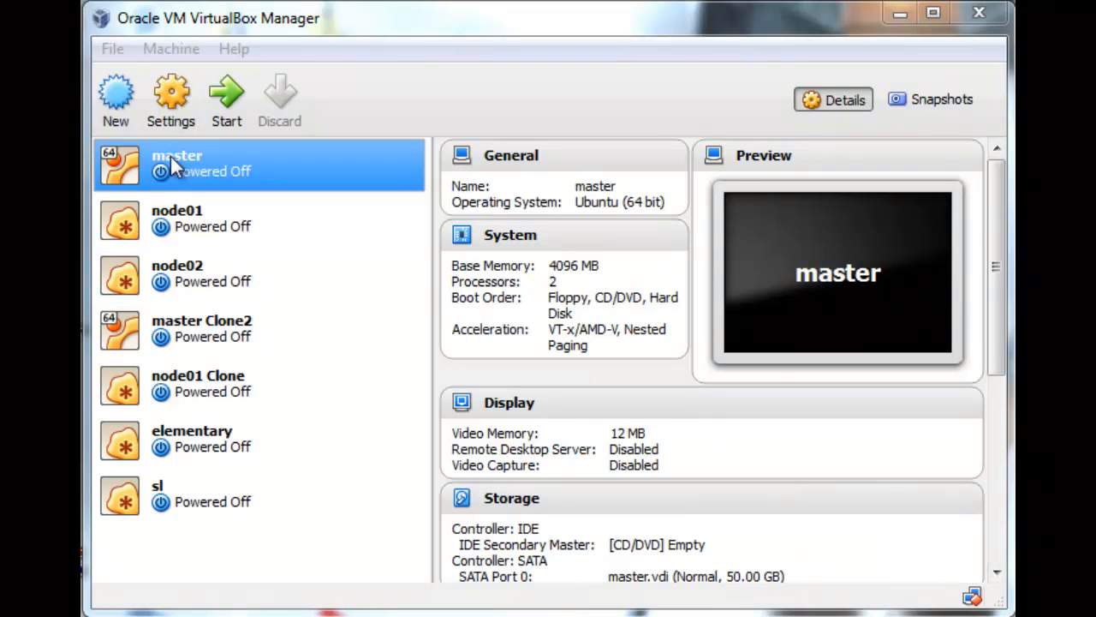
Create VM 'ubuntu master' (Ubuntu 64-bit) with 4096 MB memory and a 32 GB dynamic VDI disk
{"action": "left_click", "coordinate": [115, 98]}
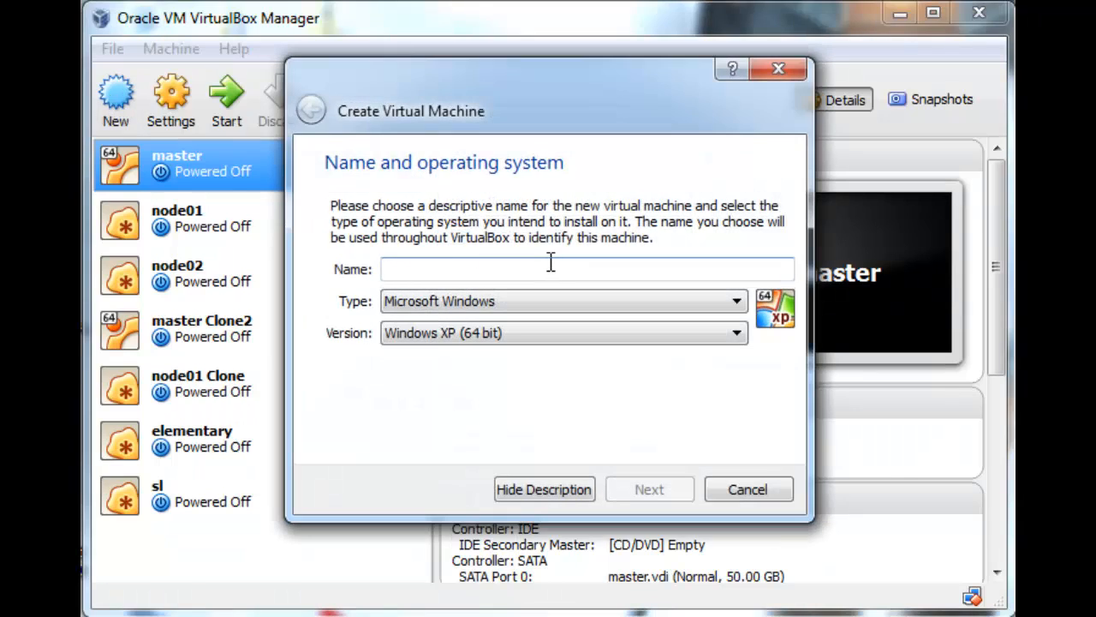
{"action": "type", "text": "ubuntu mas"}
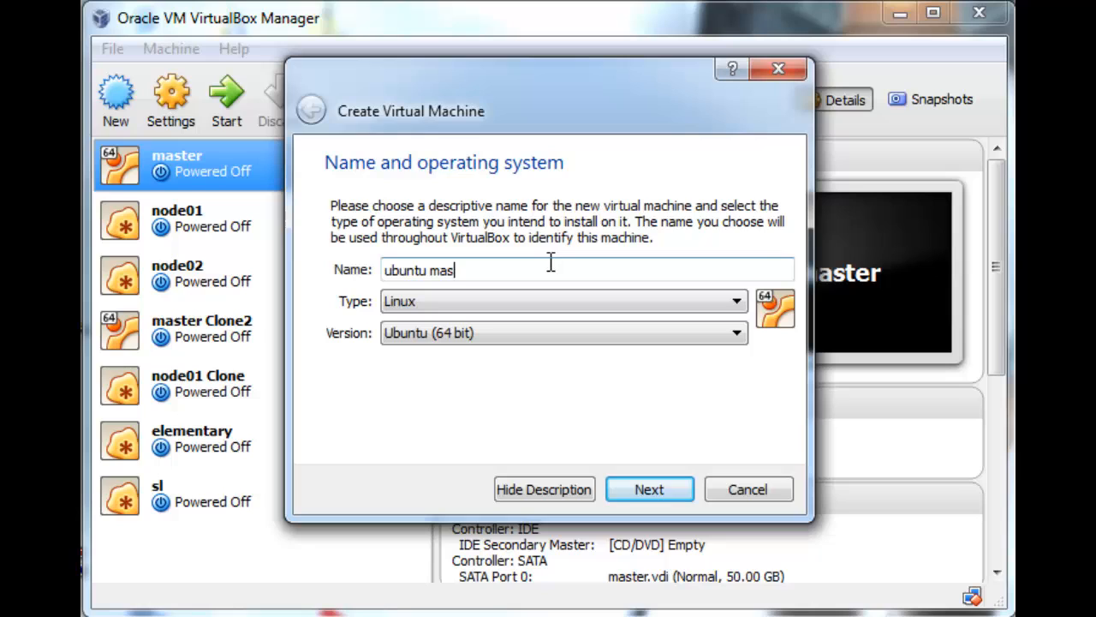
{"action": "type", "text": "ter"}
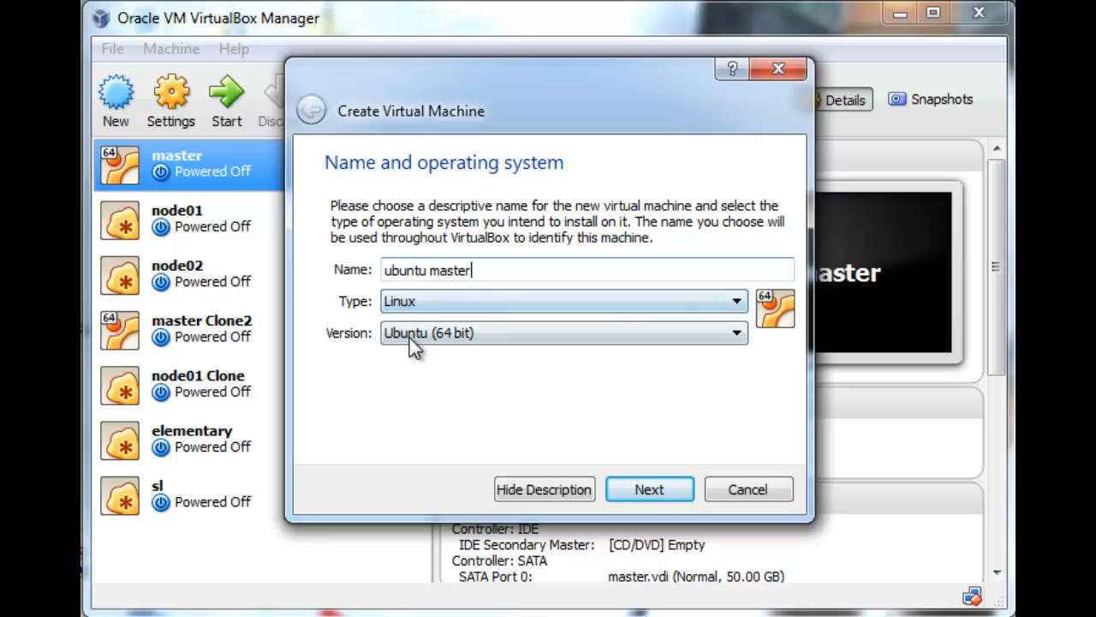
{"action": "left_click", "coordinate": [649, 489]}
{"action": "type", "text": "4096"}
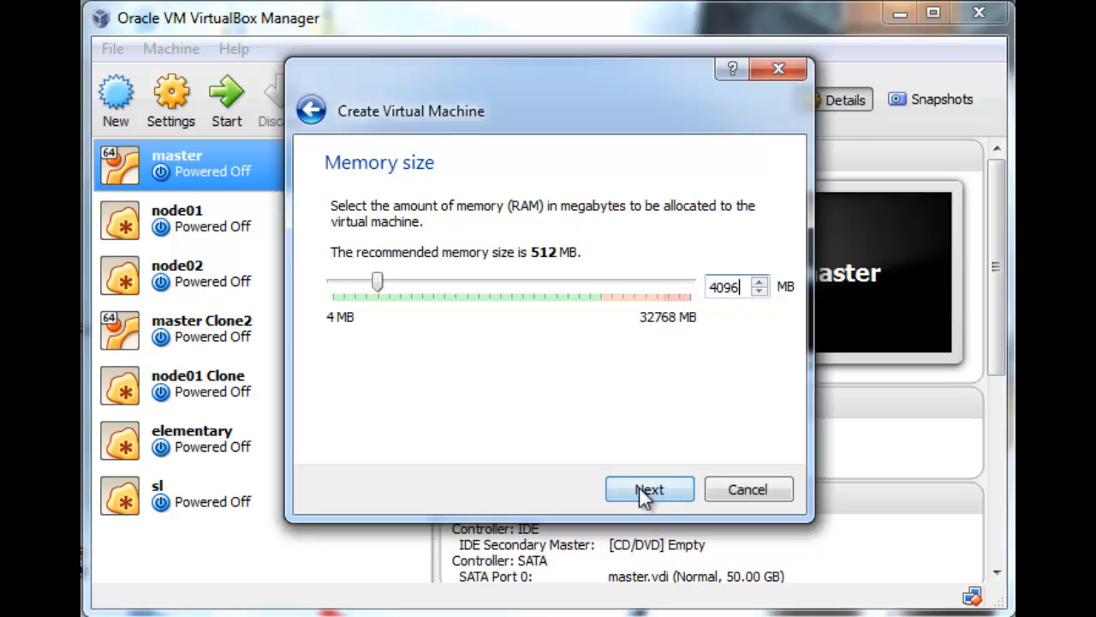
{"action": "left_click", "coordinate": [649, 489]}
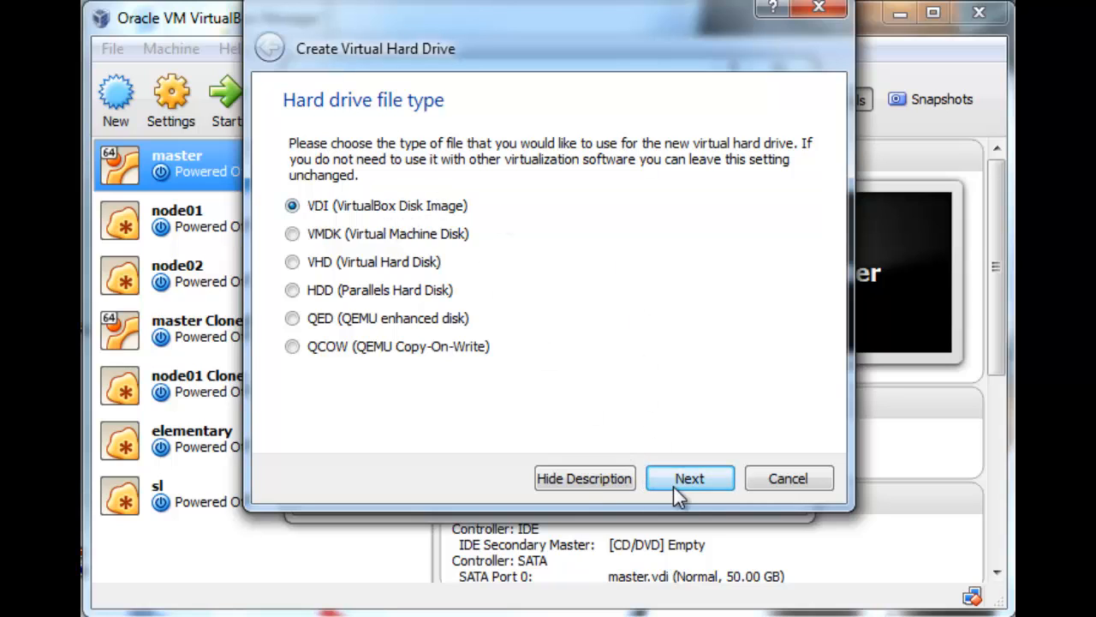
{"action": "left_click", "coordinate": [689, 478]}
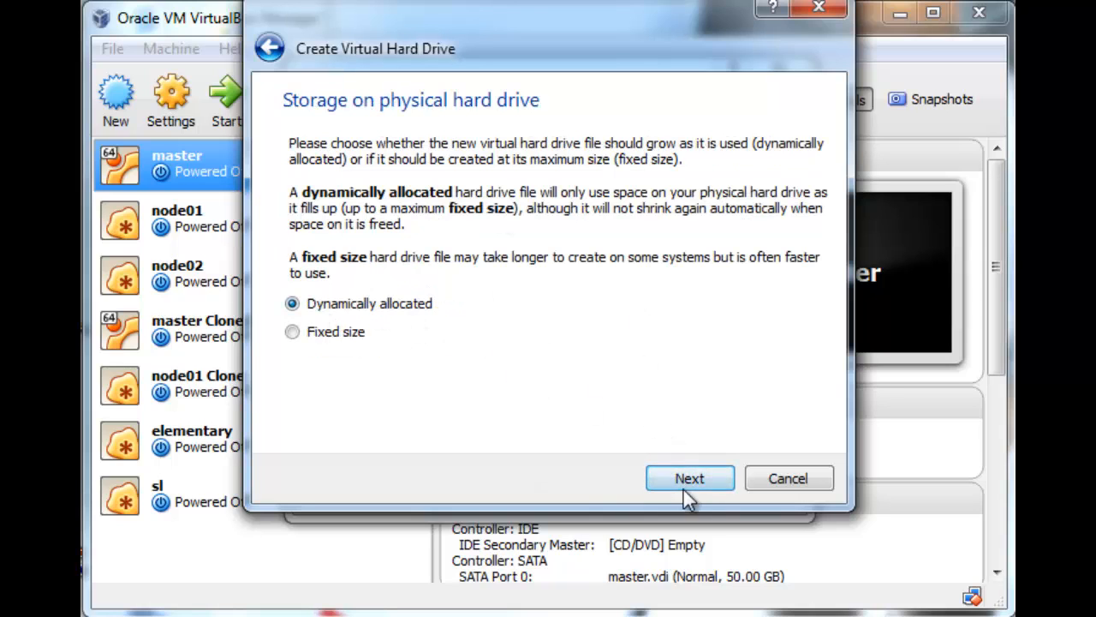
{"action": "left_click", "coordinate": [690, 477]}
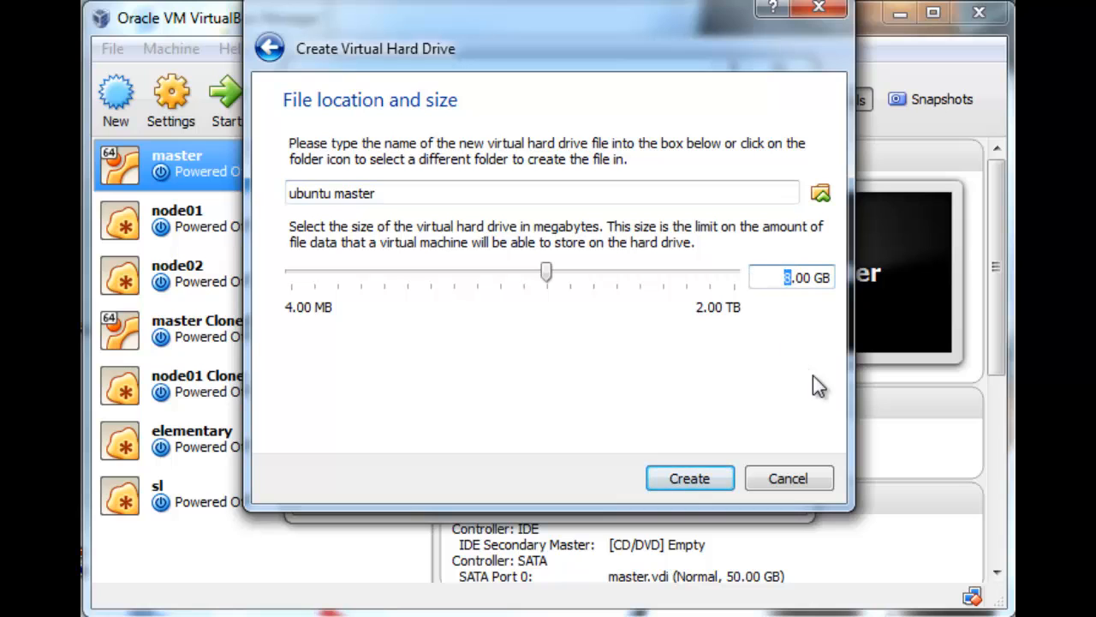
{"action": "left_click_drag", "start_coordinate": [546, 271], "coordinate": [593, 272]}
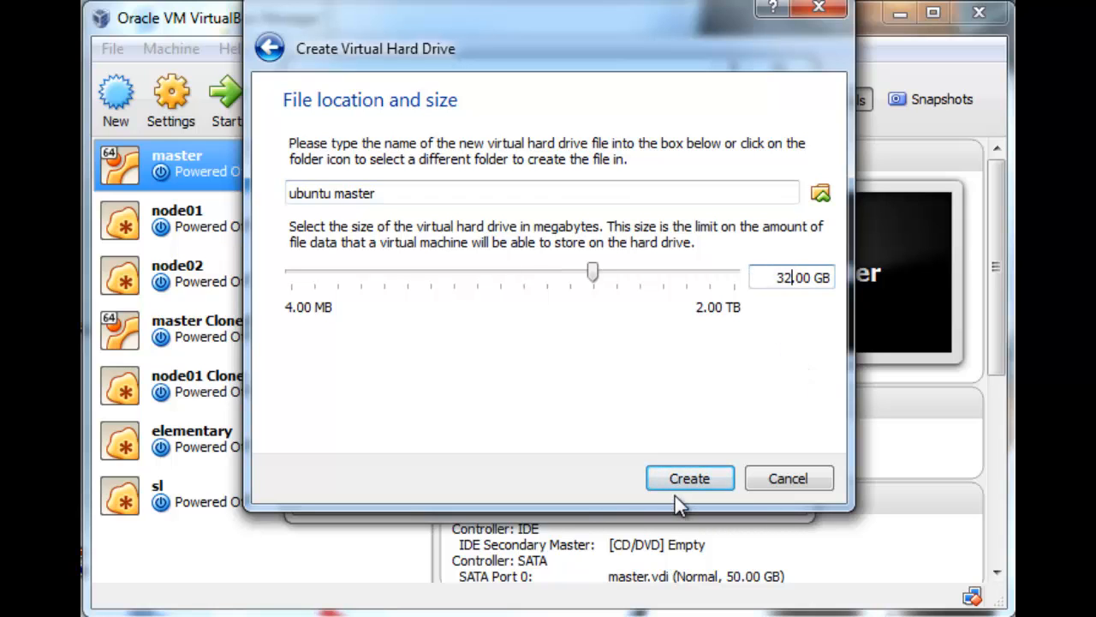
{"action": "left_click", "coordinate": [689, 477]}
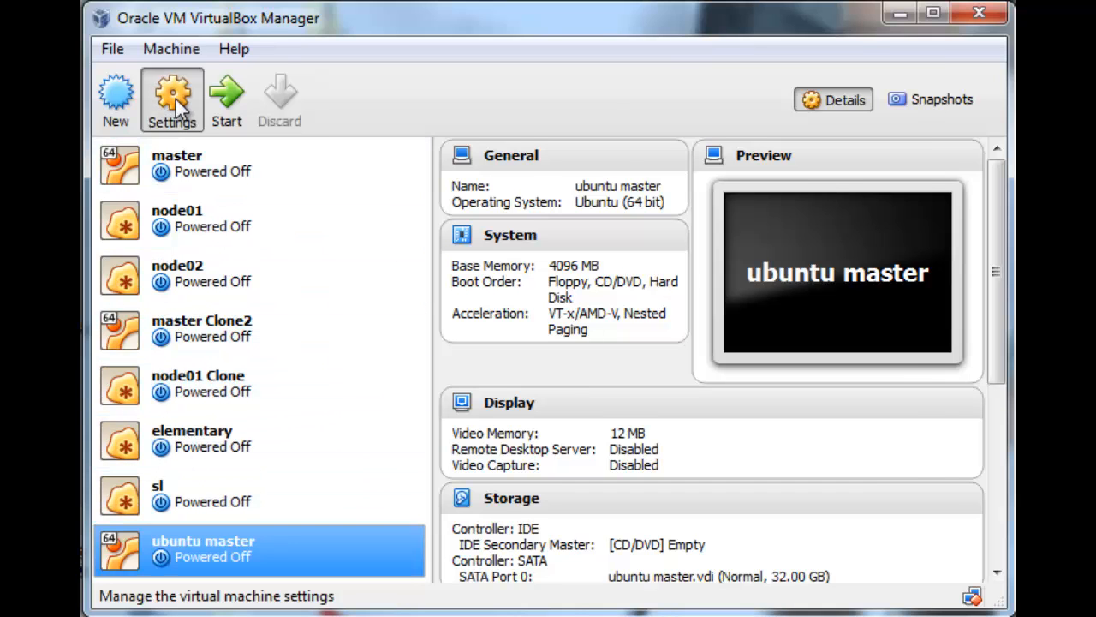
In ubuntu master's settings, attach adapter 1 to Internal Network and enable adapter 2 as Bridged
{"action": "left_click", "coordinate": [171, 98]}
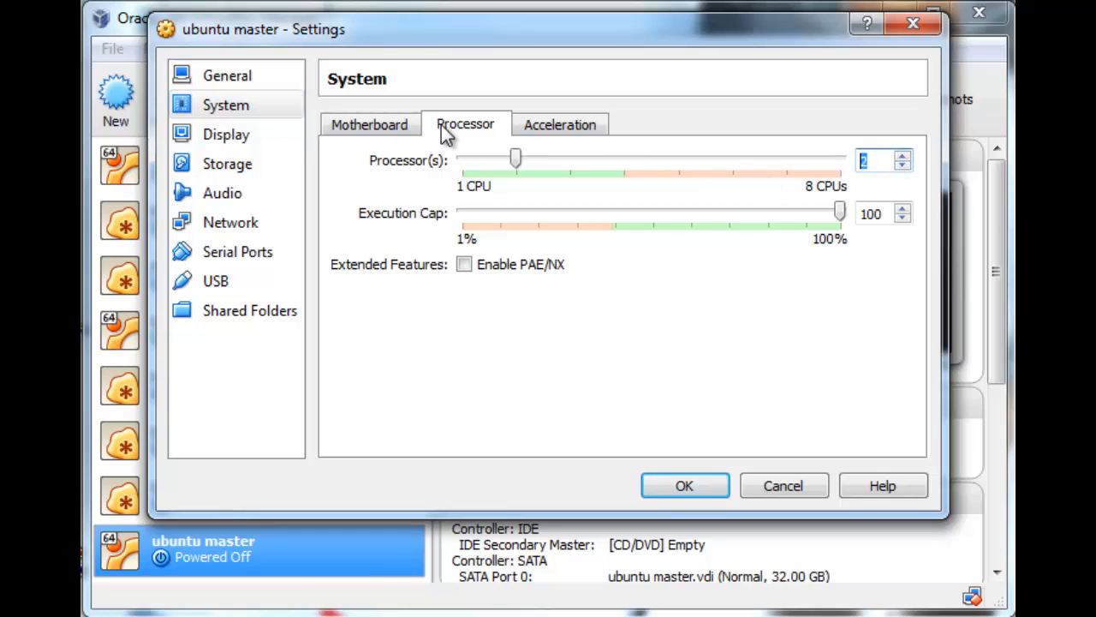
{"action": "left_click", "coordinate": [230, 222]}
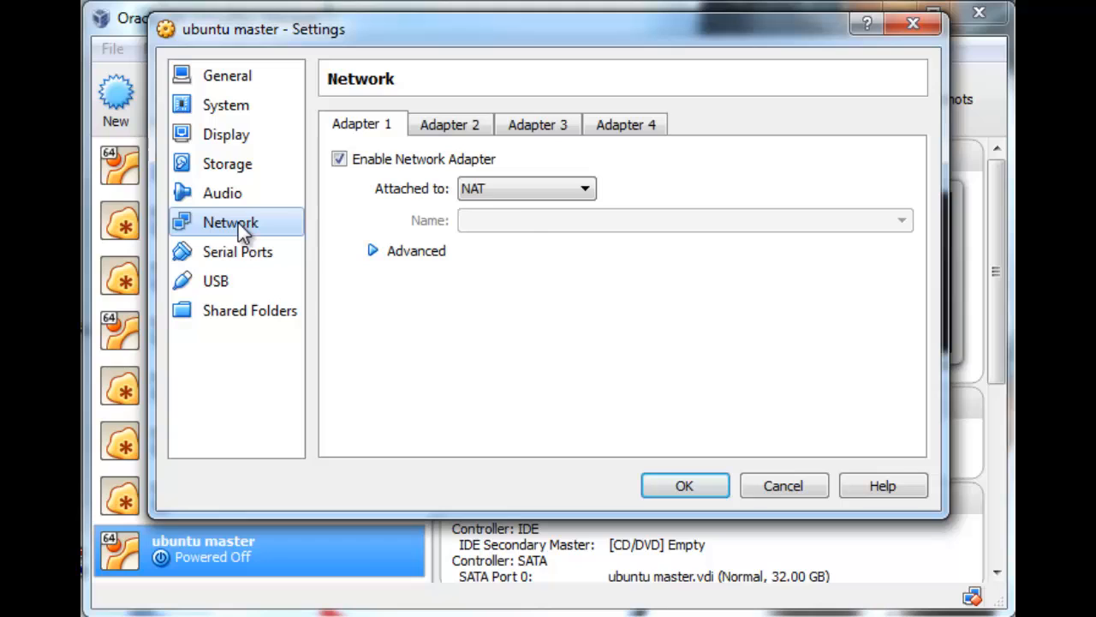
{"action": "left_click", "coordinate": [585, 189]}
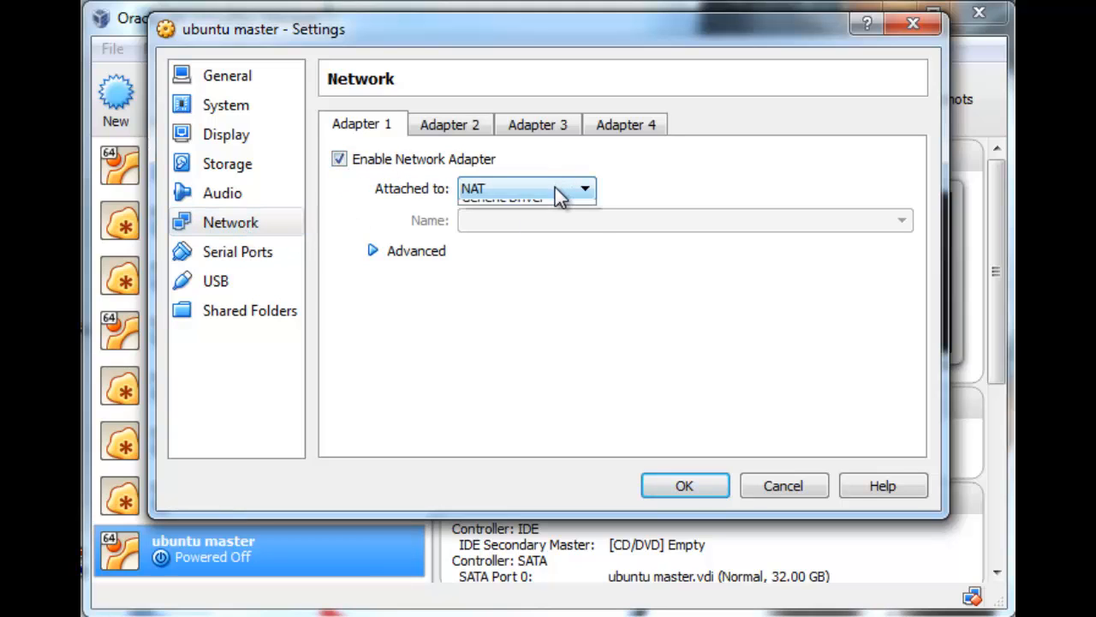
{"action": "left_click", "coordinate": [512, 188]}
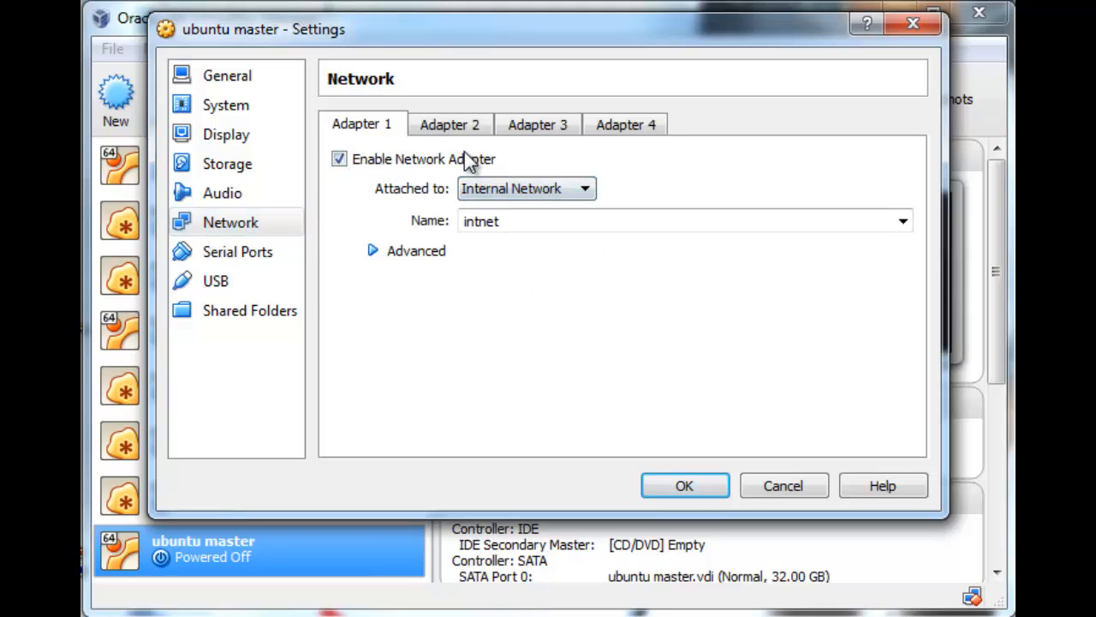
{"action": "left_click", "coordinate": [449, 124]}
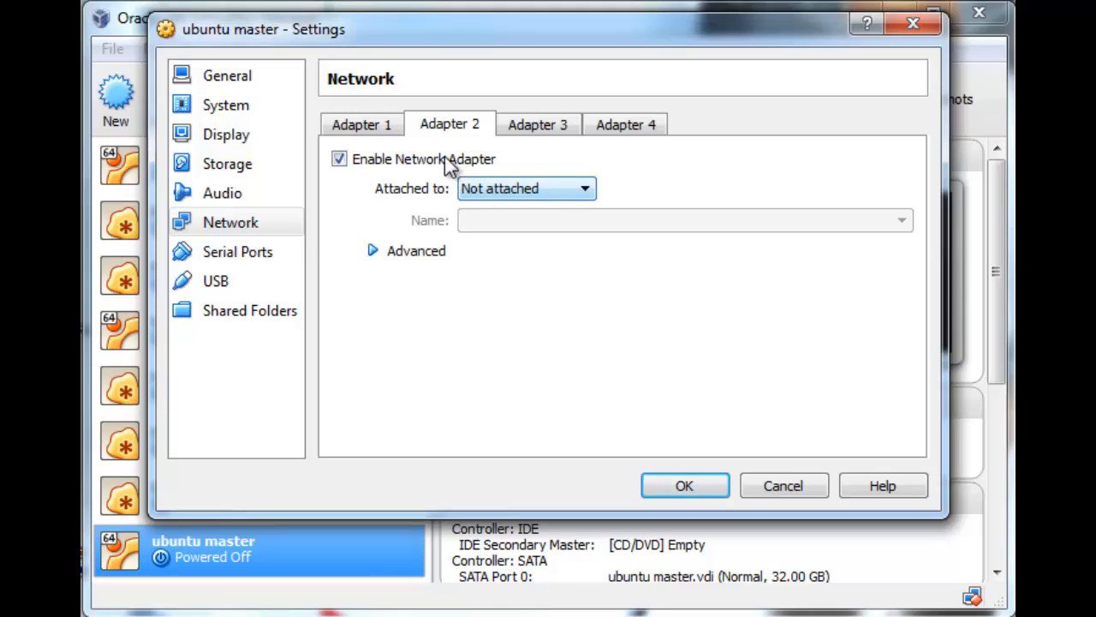
{"action": "left_click", "coordinate": [526, 189]}
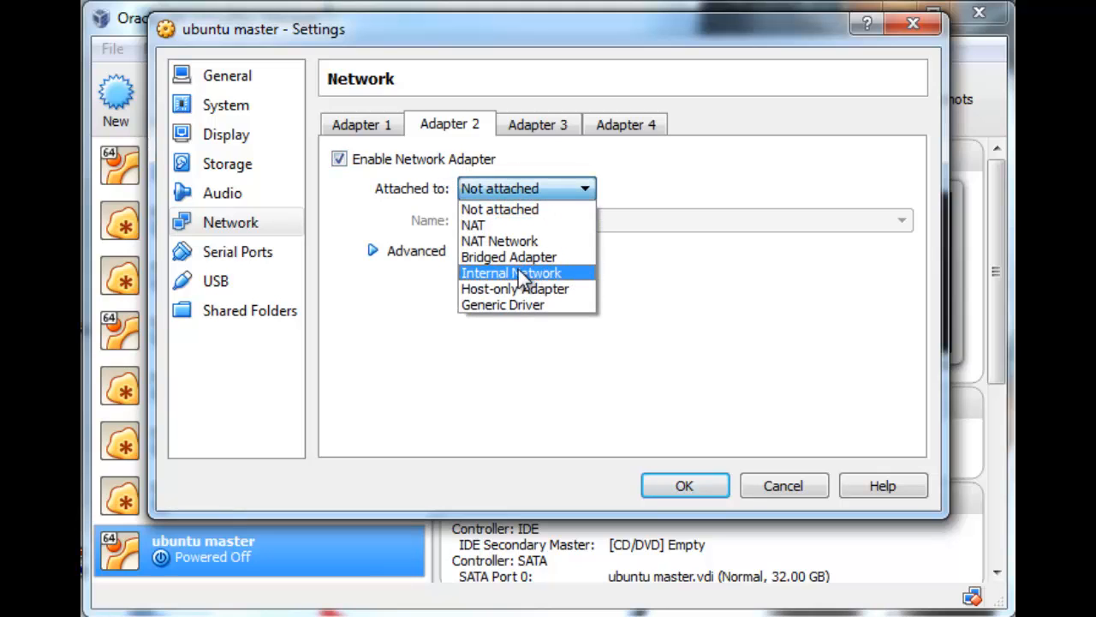
{"action": "left_click", "coordinate": [508, 257]}
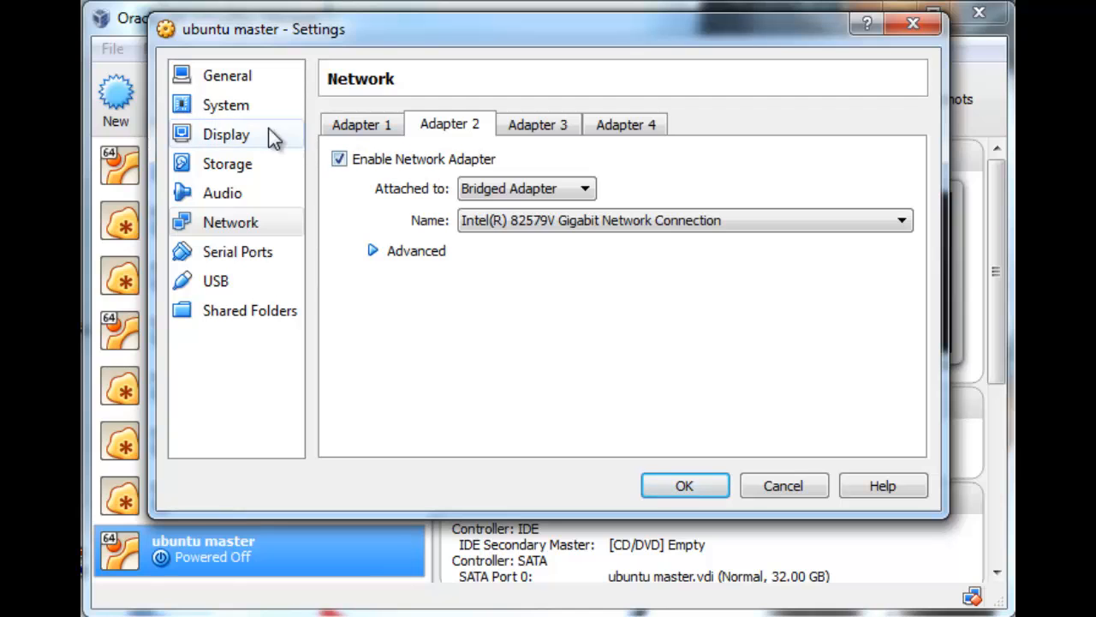
{"action": "left_click", "coordinate": [684, 486]}
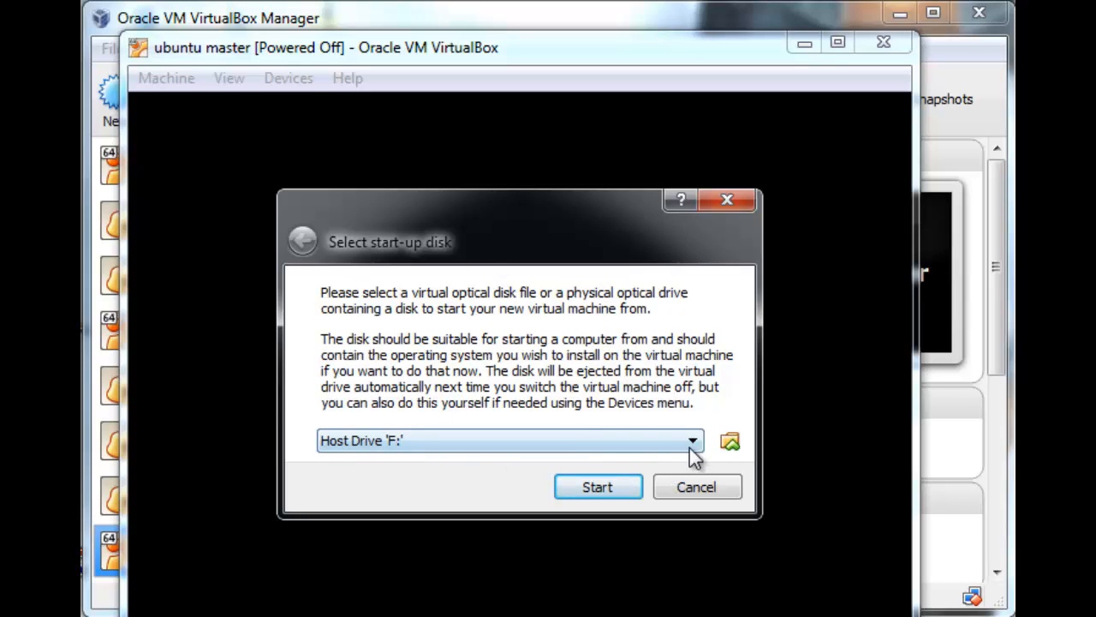
Start ubuntu master using ubuntu-14.04.1-server-amd64.iso as the start-up disk
{"action": "left_click", "coordinate": [730, 440]}
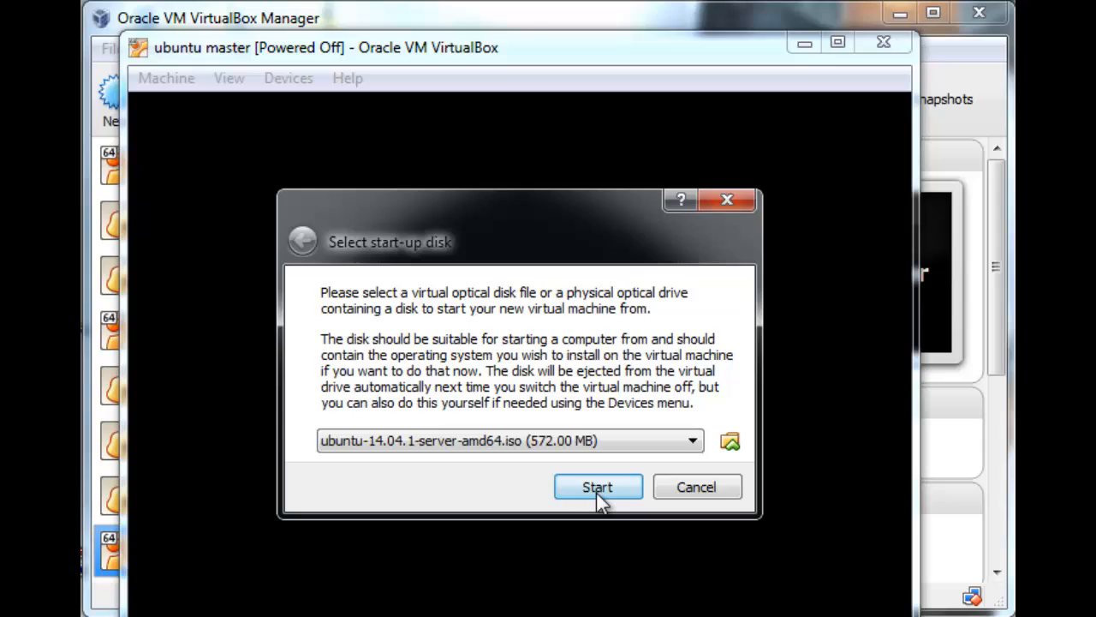
{"action": "left_click", "coordinate": [596, 486]}
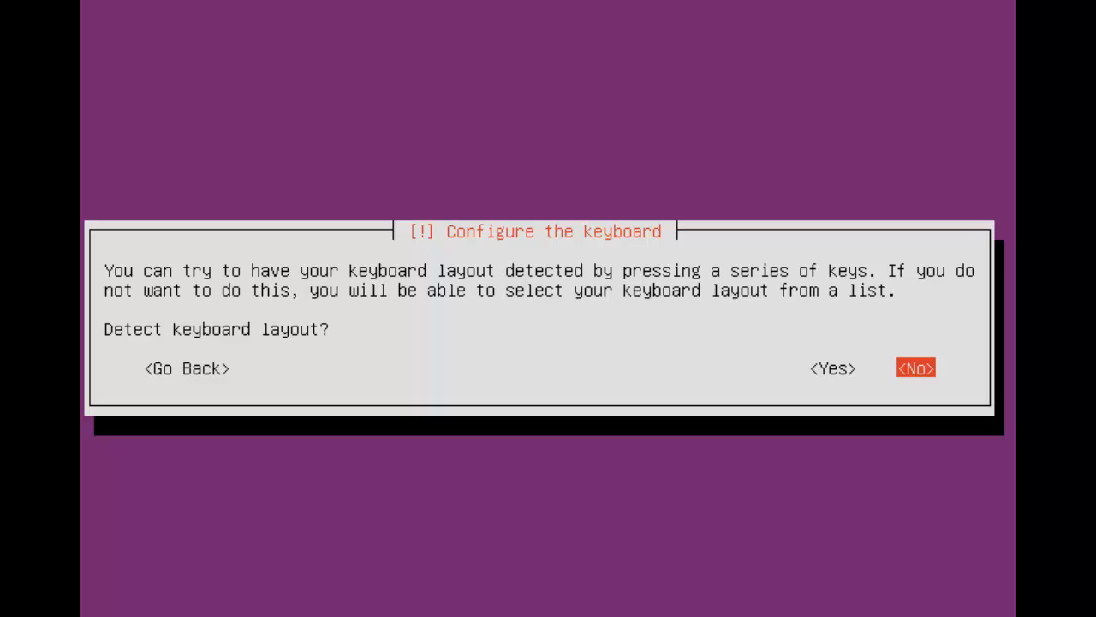
Answer the installer's keyboard detection prompt and go back to VirtualBox Manager
{"action": "left_click", "coordinate": [915, 367]}
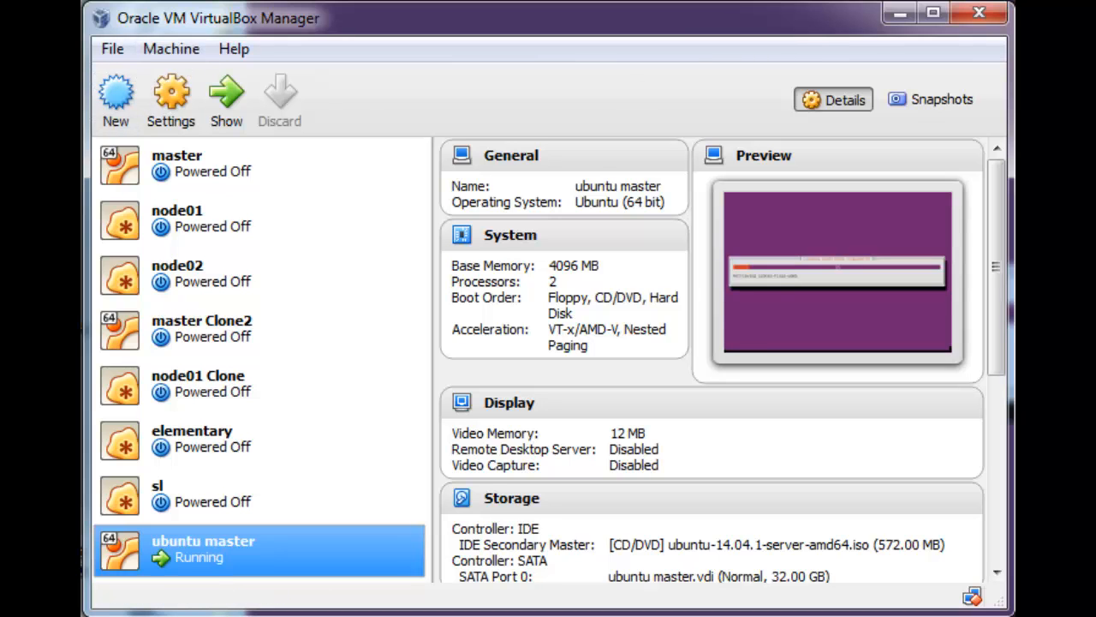
Create VM 'ubuntu node01' with a new VDI virtual hard drive, adjusting its disk size
{"action": "left_click", "coordinate": [115, 98]}
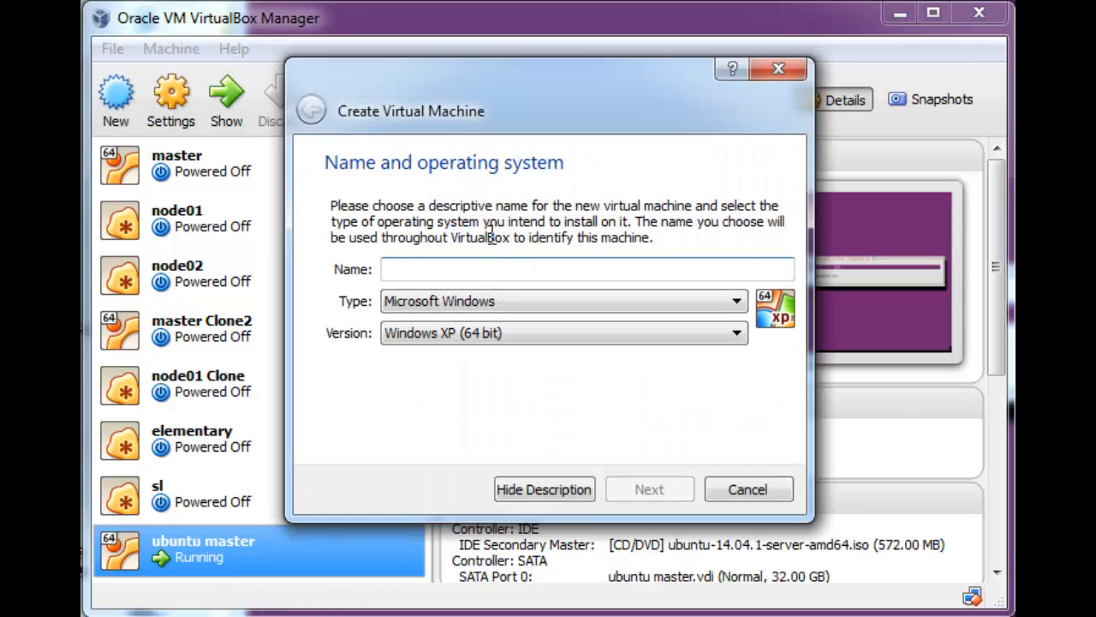
{"action": "type", "text": "ubuntu"}
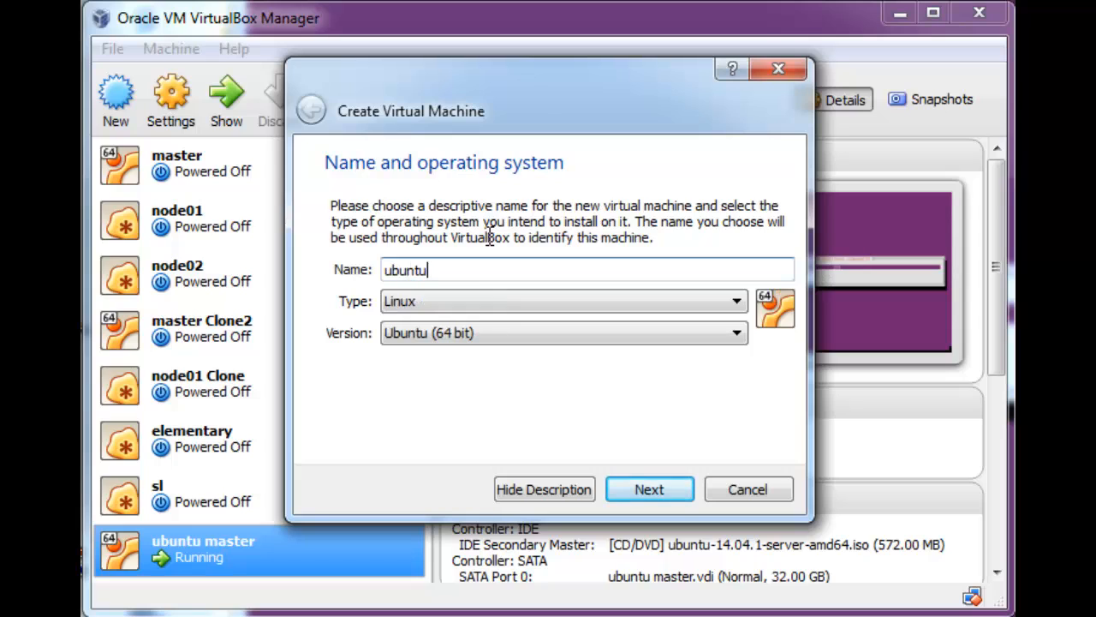
{"action": "type", "text": "node01"}
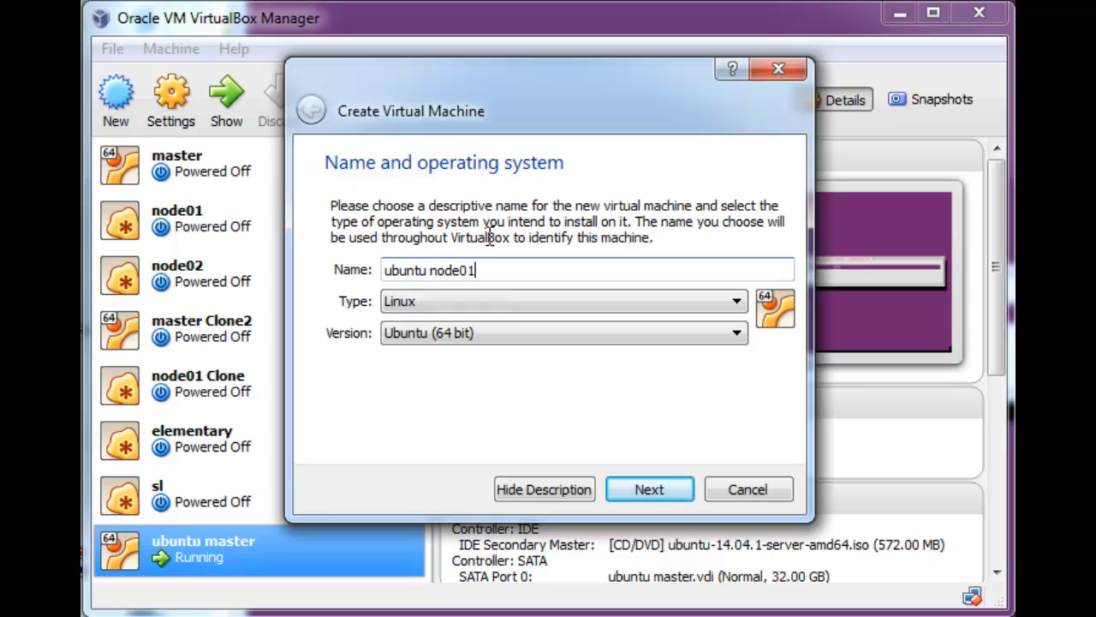
{"action": "left_click", "coordinate": [649, 489]}
{"action": "type", "text": "40"}
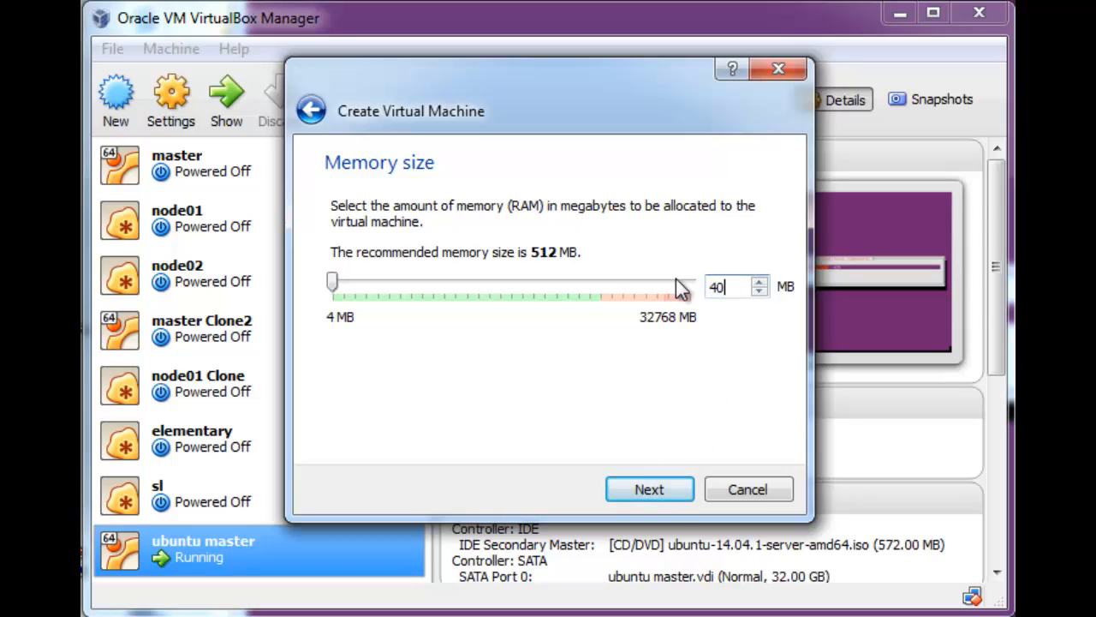
{"action": "left_click", "coordinate": [649, 489]}
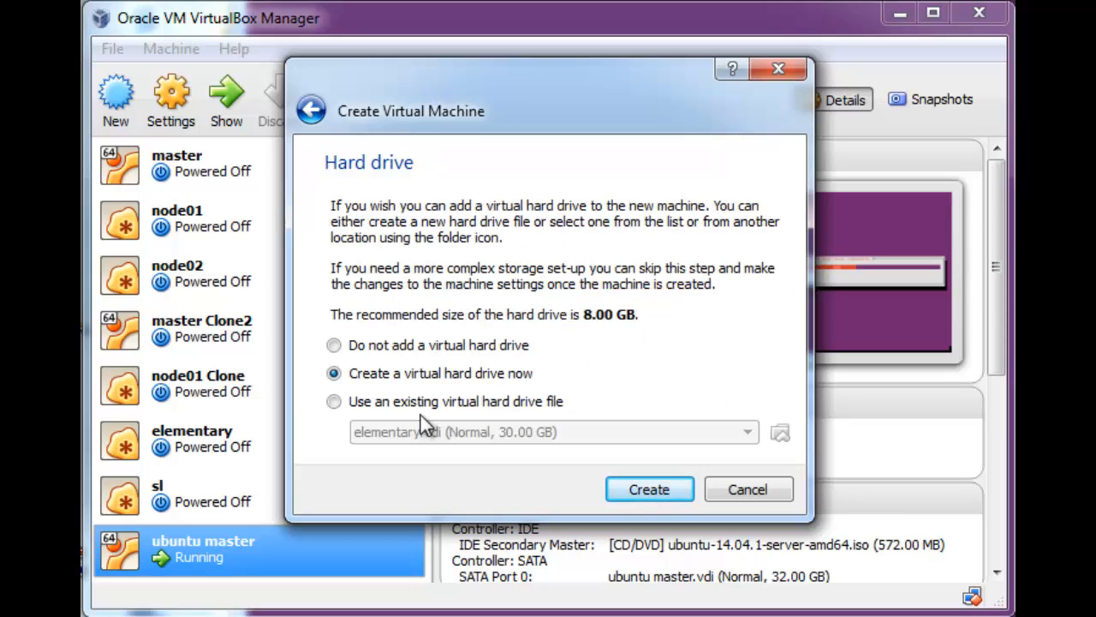
{"action": "left_click", "coordinate": [648, 489]}
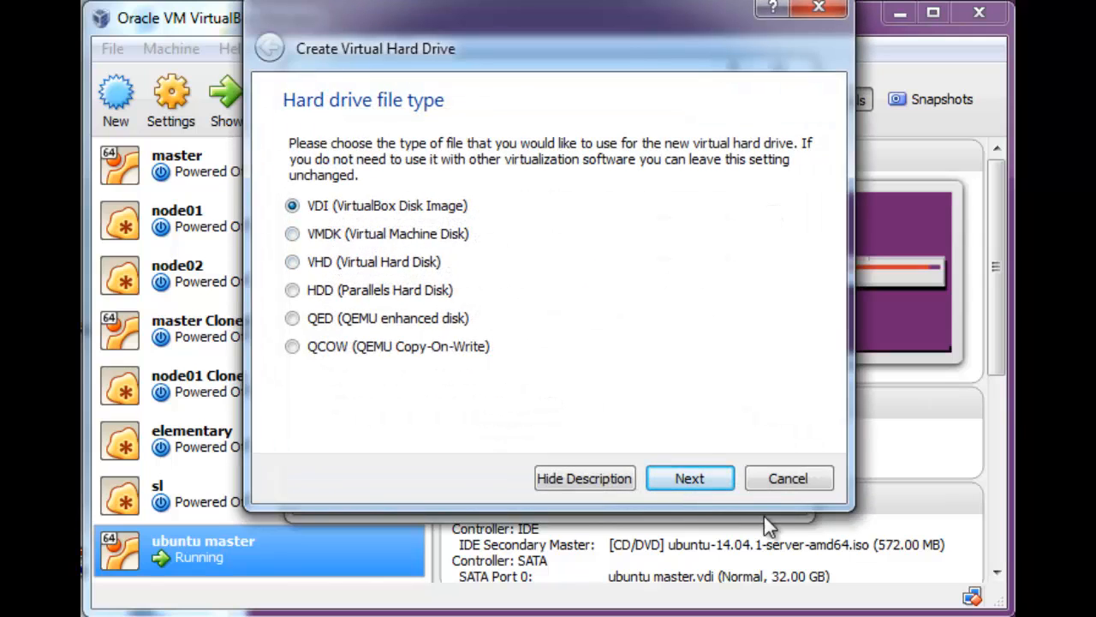
{"action": "left_click", "coordinate": [689, 478]}
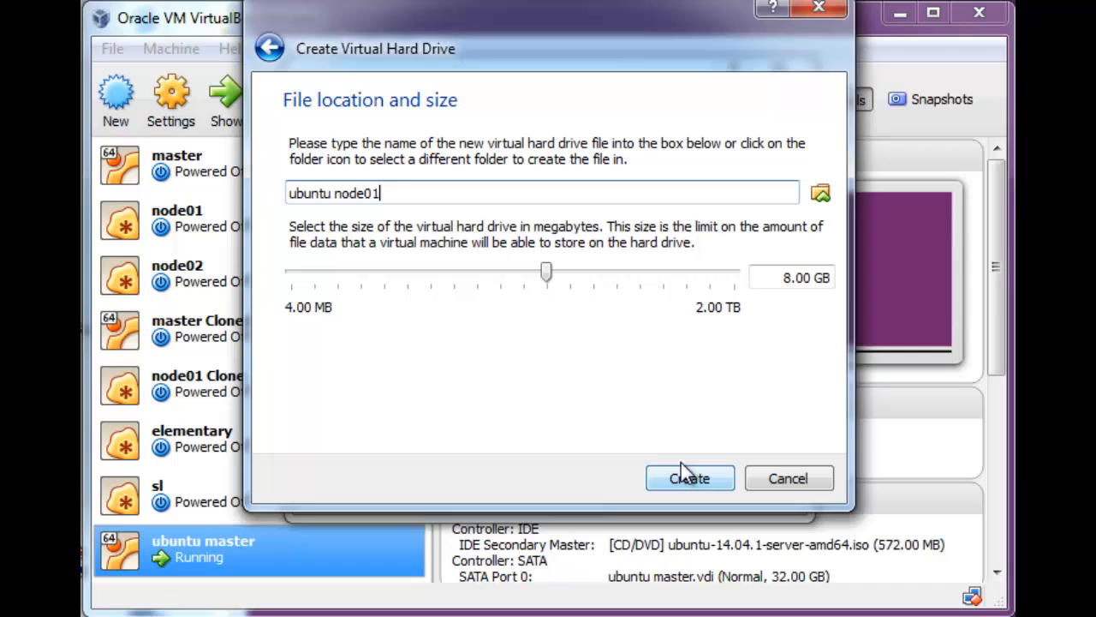
{"action": "left_click_drag", "start_coordinate": [546, 272], "coordinate": [291, 272]}
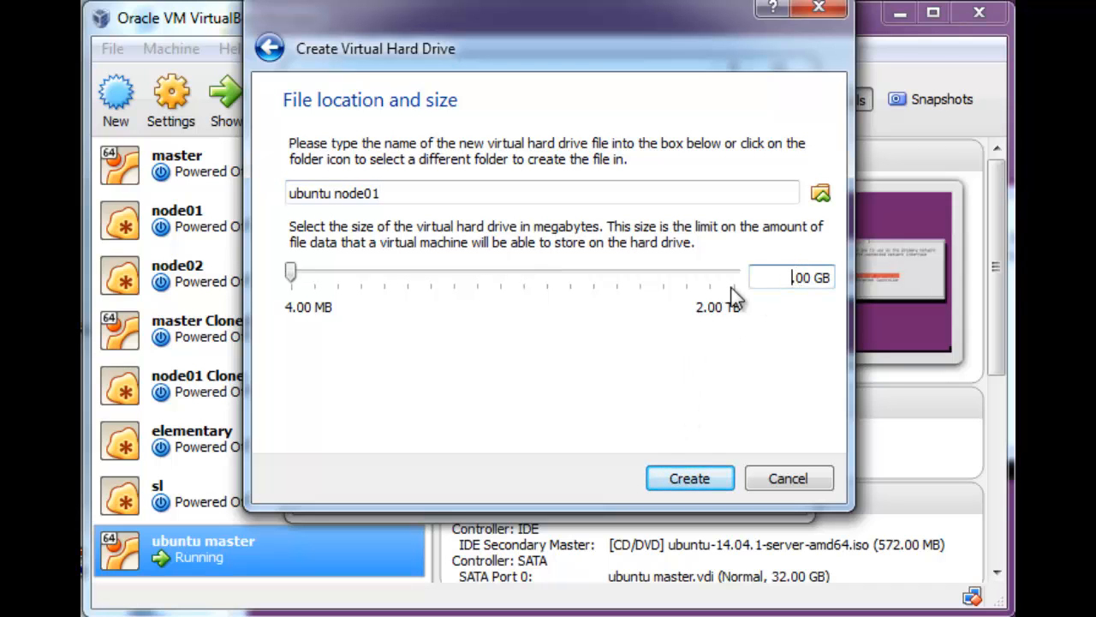
{"action": "left_click", "coordinate": [689, 478]}
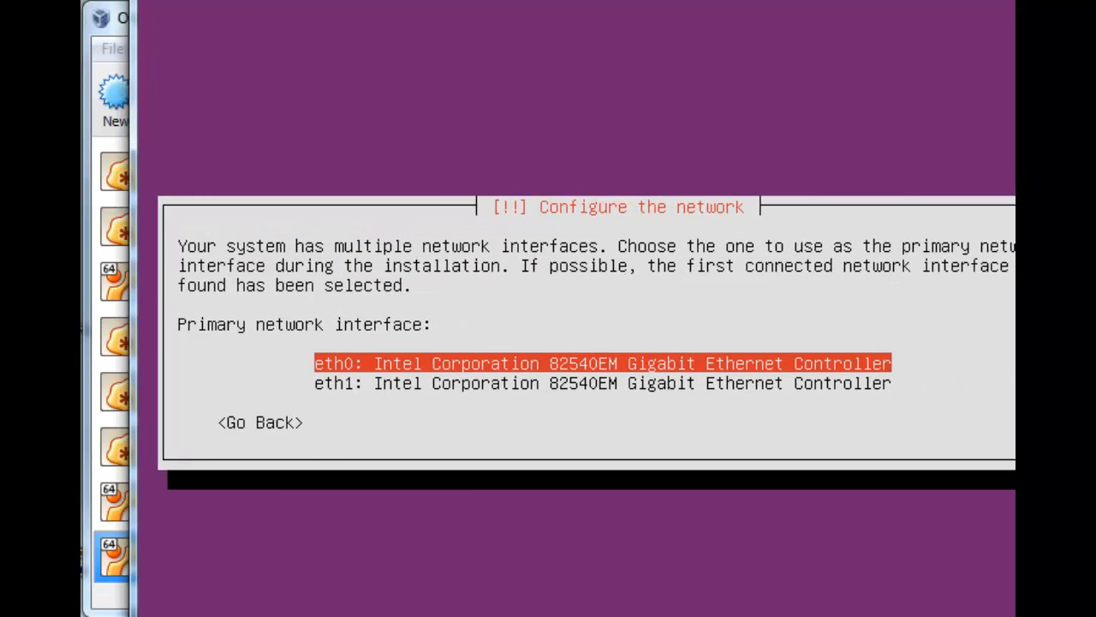
Select eth1 as the installer's primary network interface
{"action": "key", "text": "Down"}
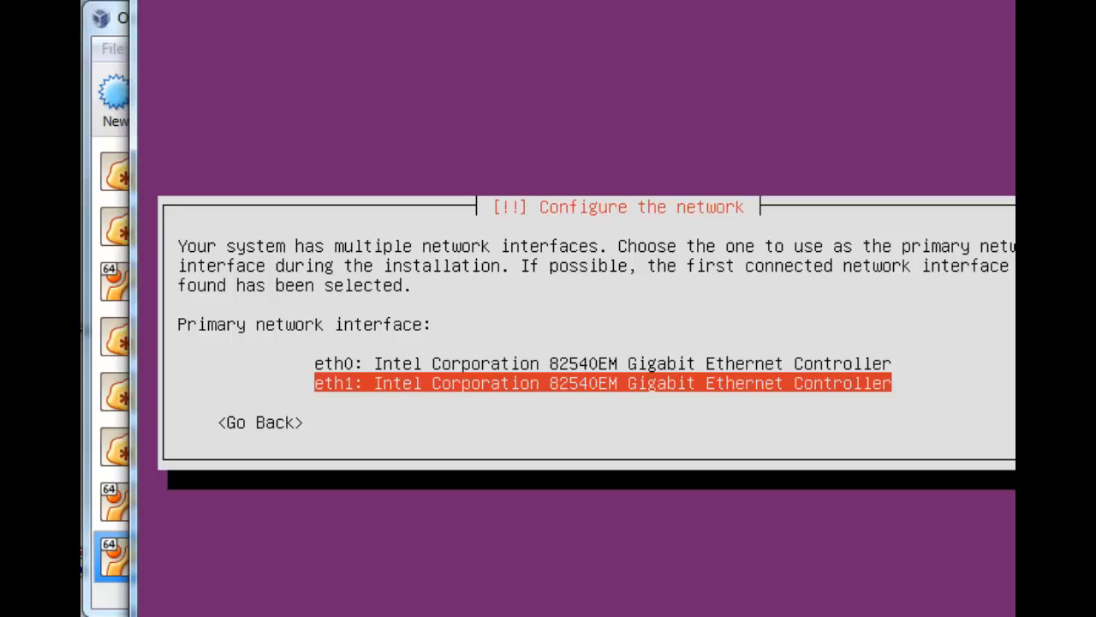
{"action": "key", "text": "Return"}
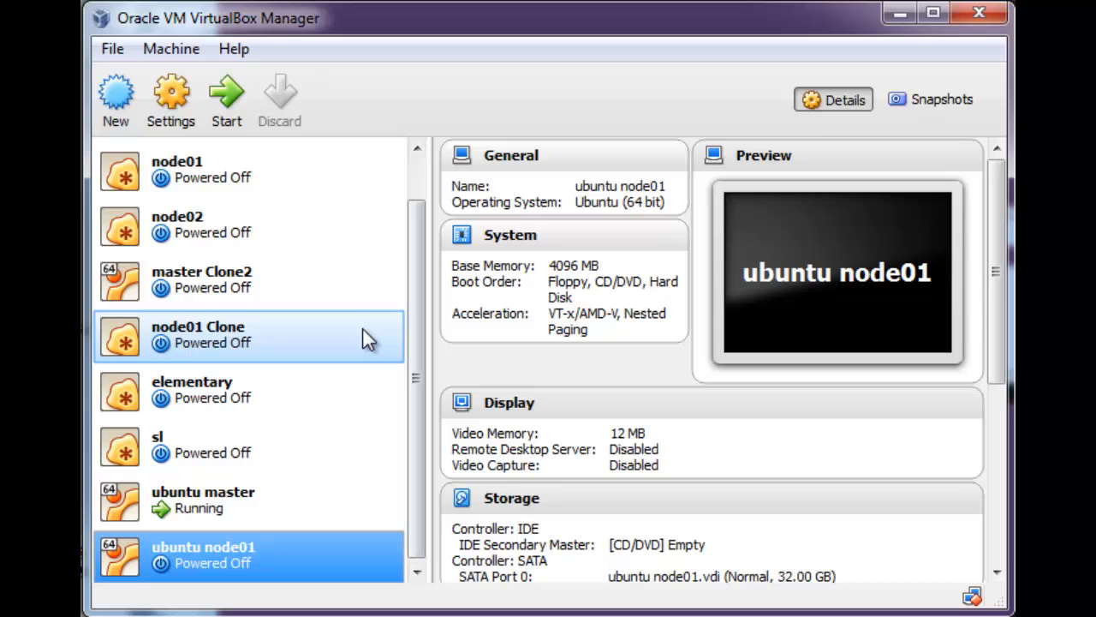
Give ubuntu node01 2 processors and choose how its first network adapter attaches
{"action": "left_click", "coordinate": [169, 99]}
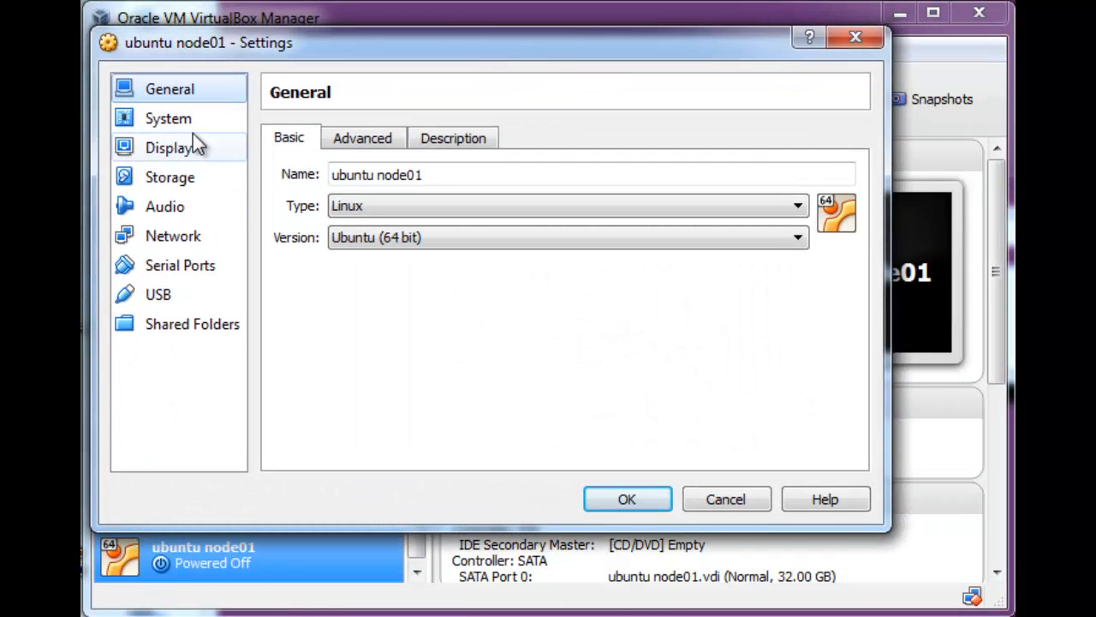
{"action": "left_click", "coordinate": [168, 119]}
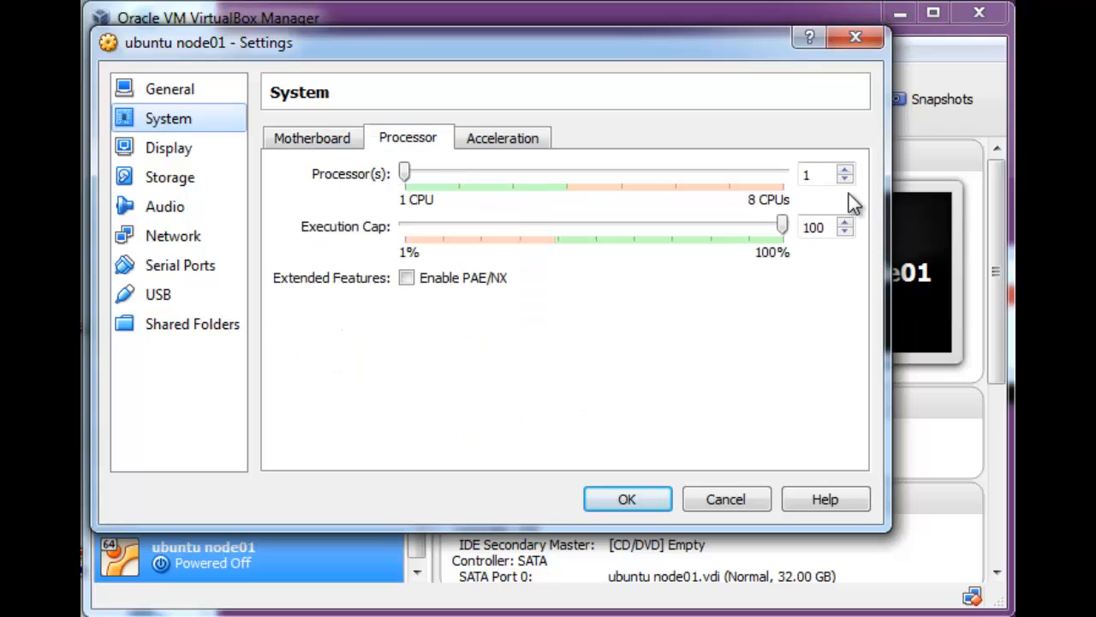
{"action": "left_click", "coordinate": [843, 170]}
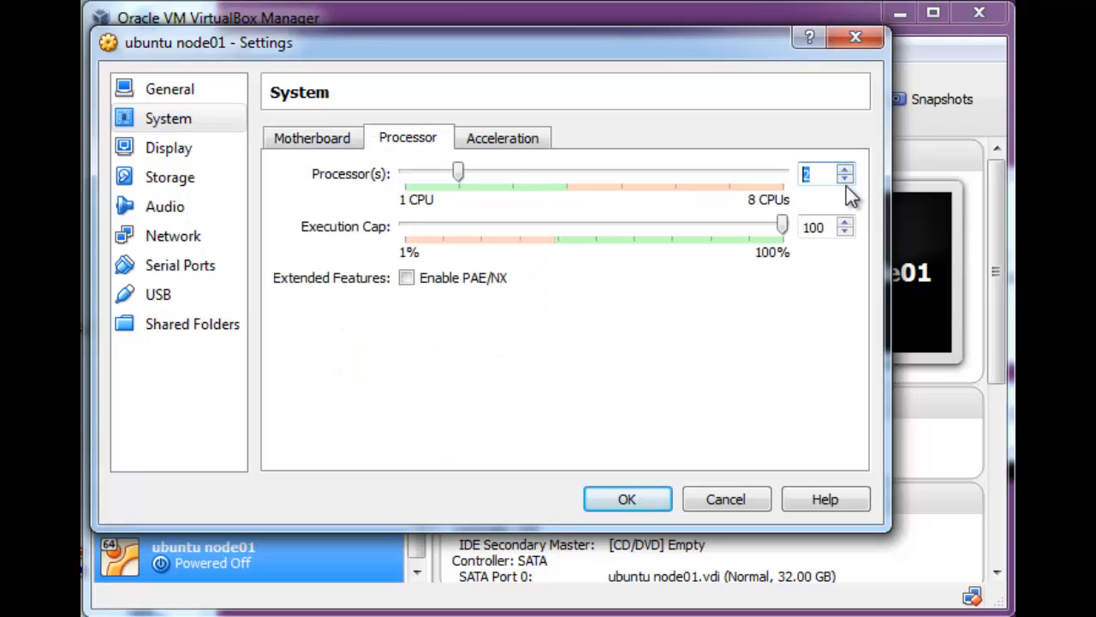
{"action": "mouse_move", "coordinate": [171, 235]}
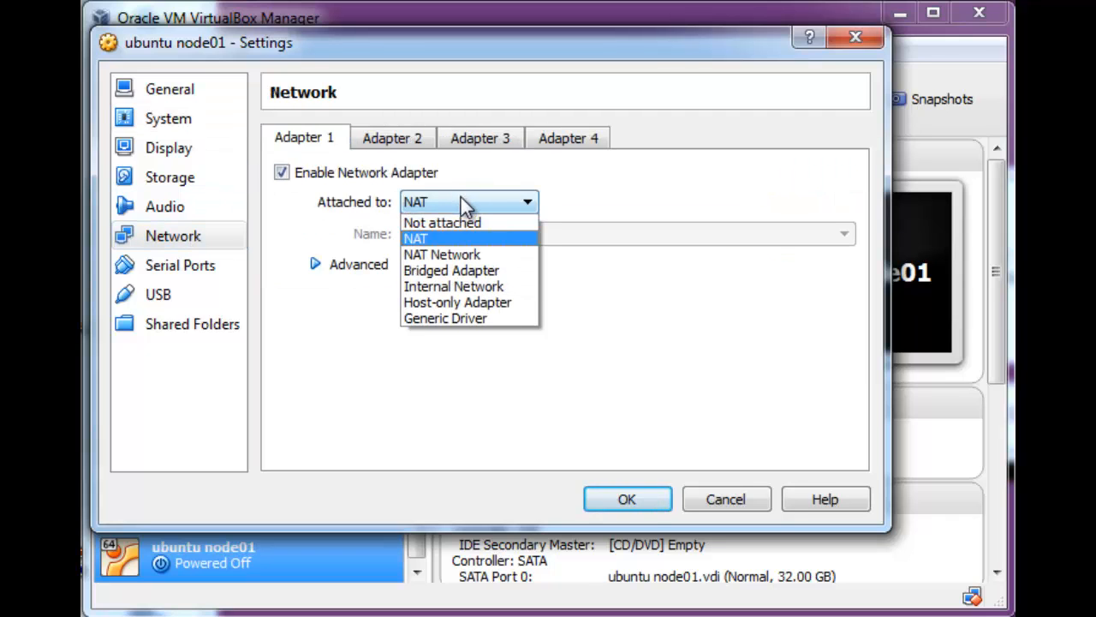
{"action": "left_click", "coordinate": [454, 286]}
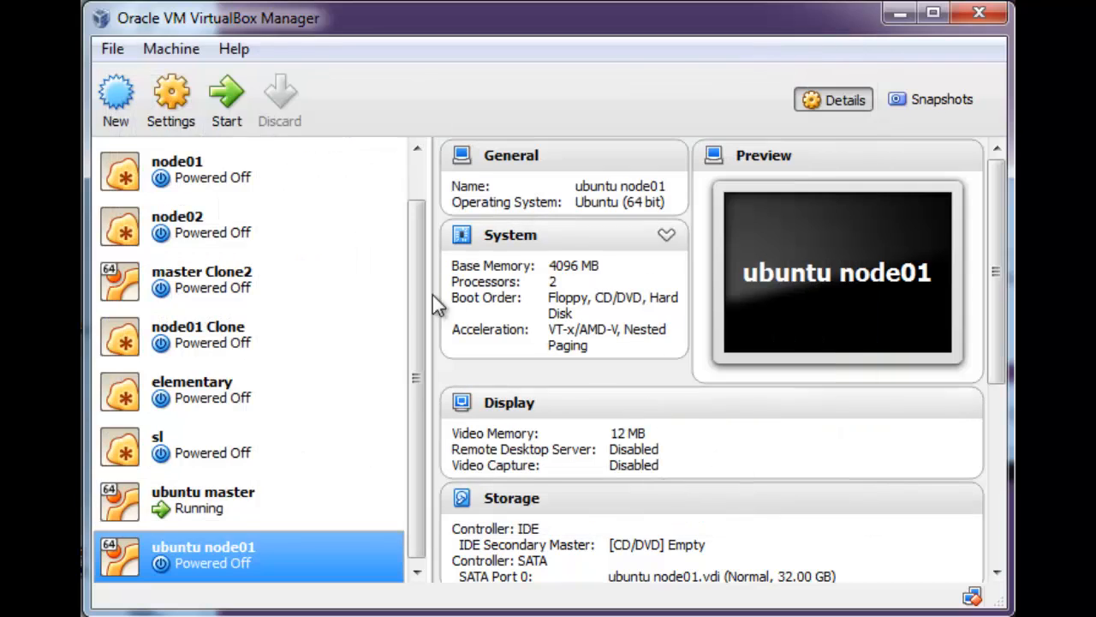
Full-clone ubuntu node01 as 'ubuntu node02' with reinitialized MAC addresses
{"action": "right_click", "coordinate": [203, 556]}
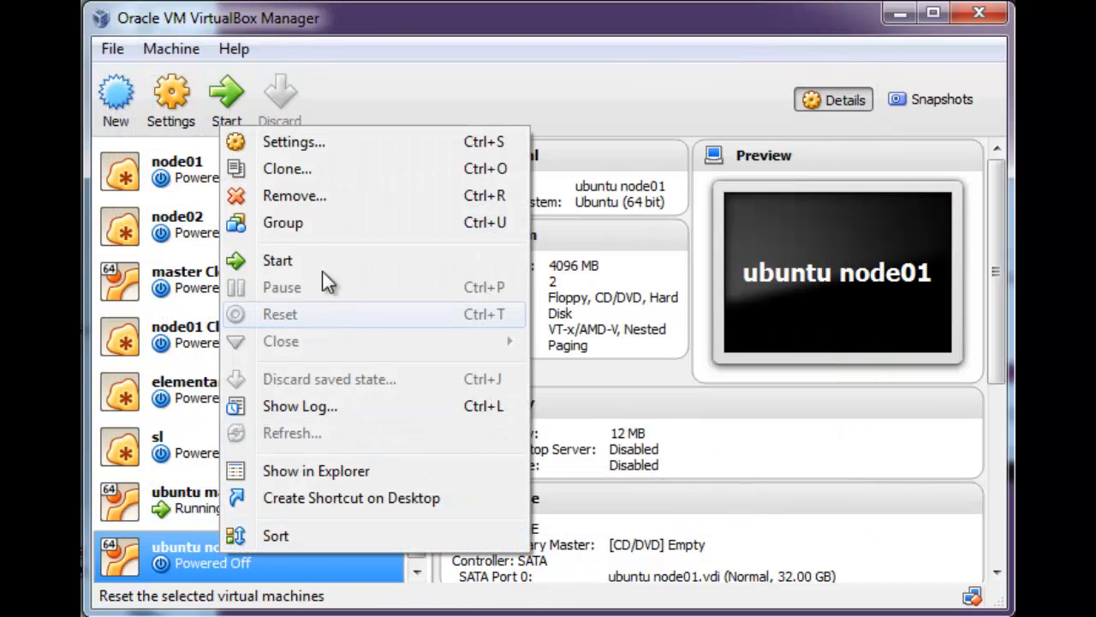
{"action": "left_click", "coordinate": [287, 167]}
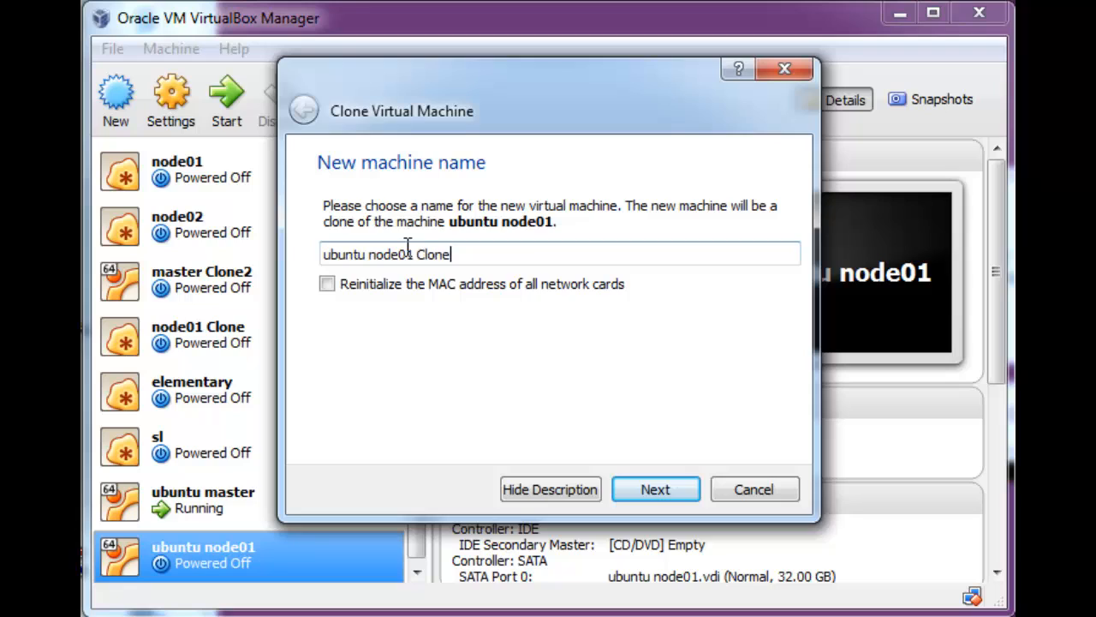
{"action": "type", "text": "ubuntu node02"}
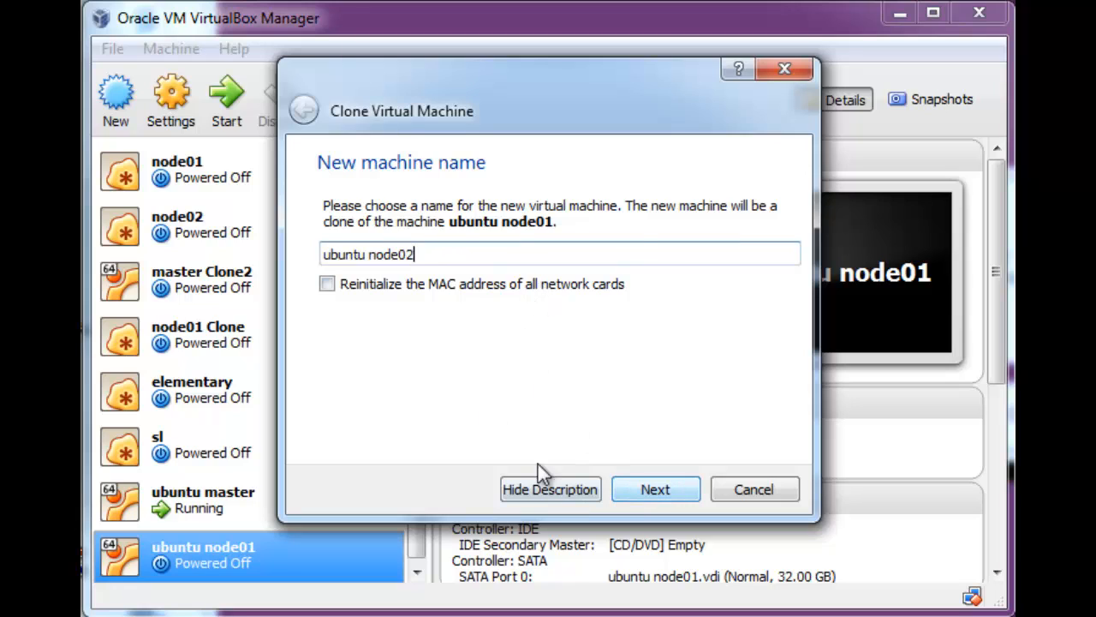
{"action": "mouse_move", "coordinate": [571, 301]}
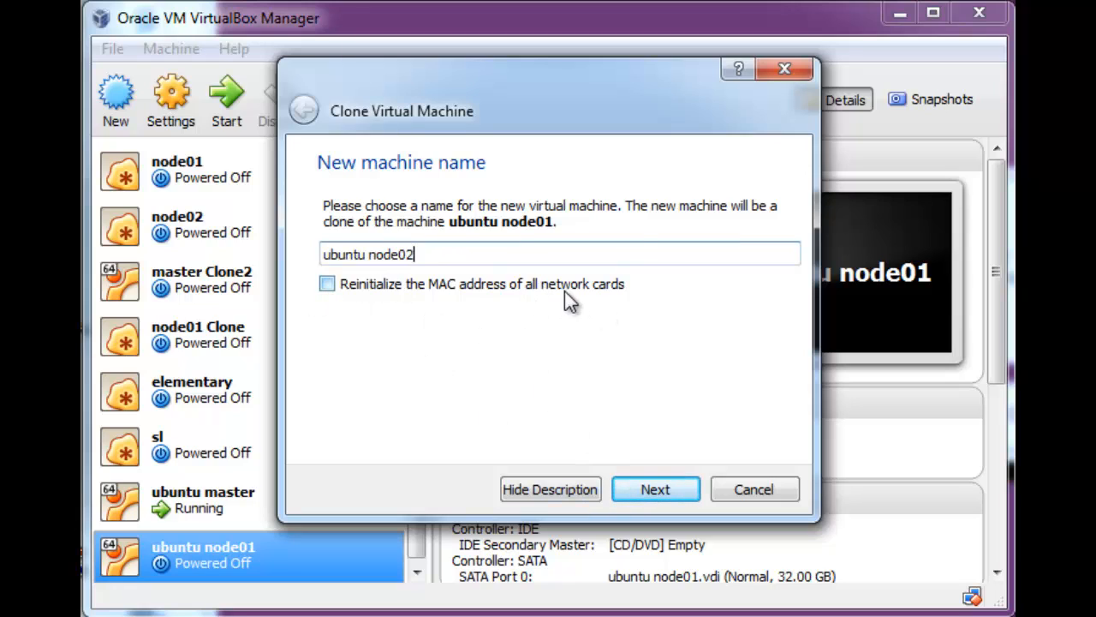
{"action": "left_click", "coordinate": [326, 283]}
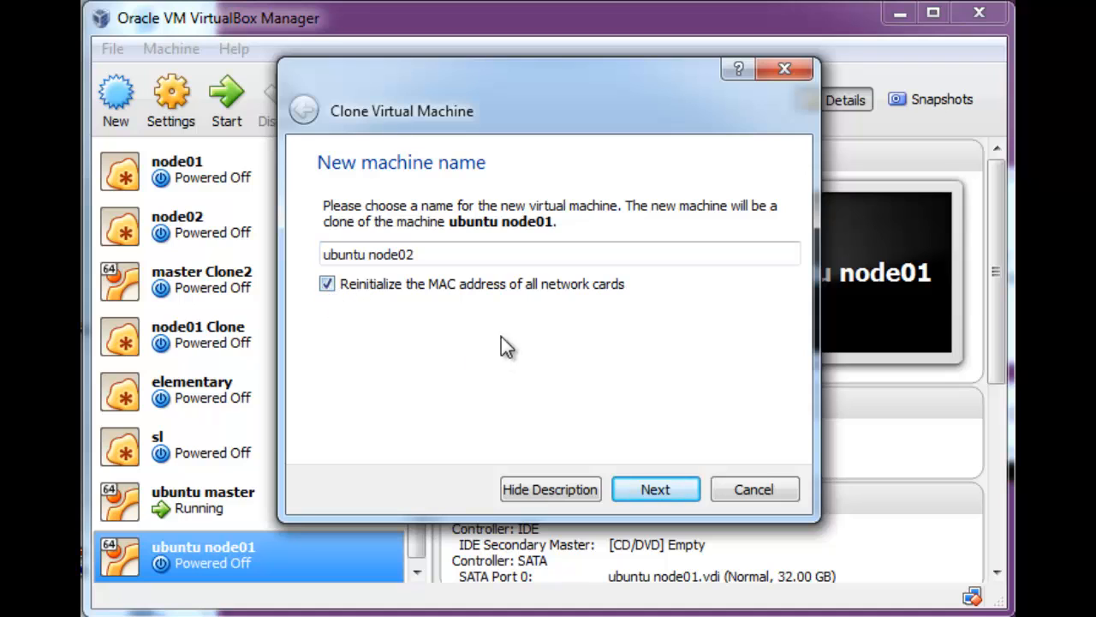
{"action": "left_click", "coordinate": [655, 489]}
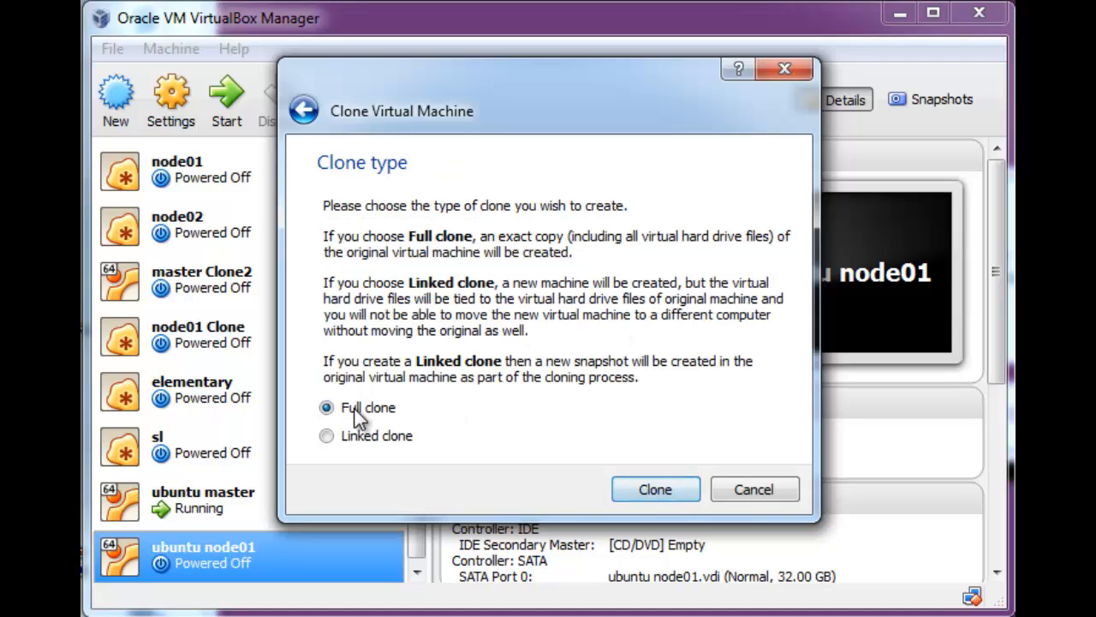
{"action": "left_click", "coordinate": [655, 489]}
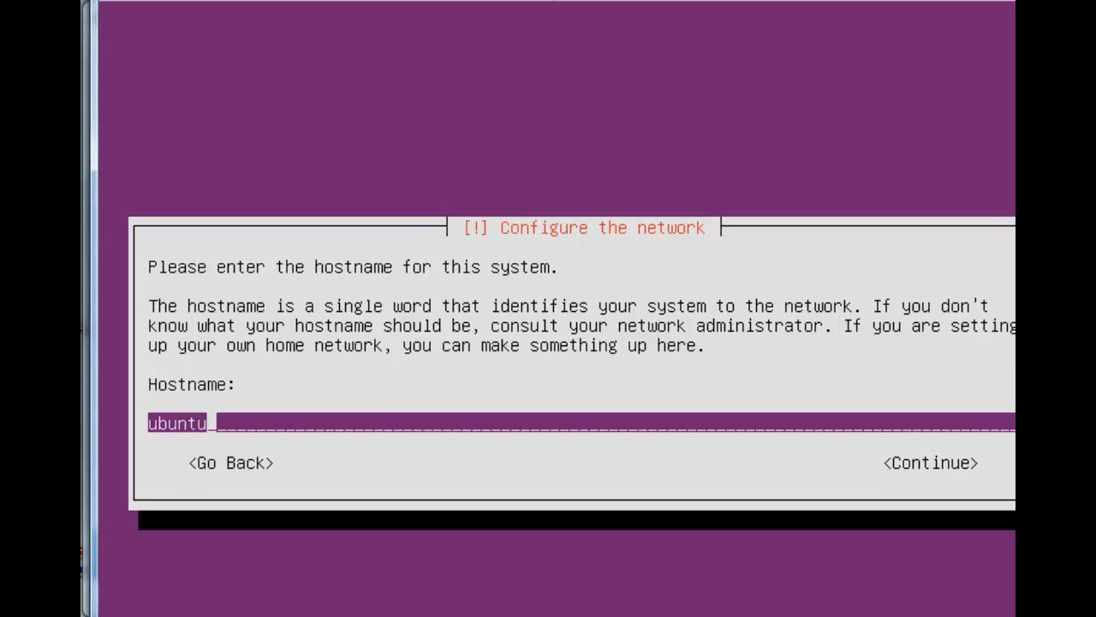
Enter master.testcluster.com as the system hostname and continue
{"action": "type", "text": "master"}
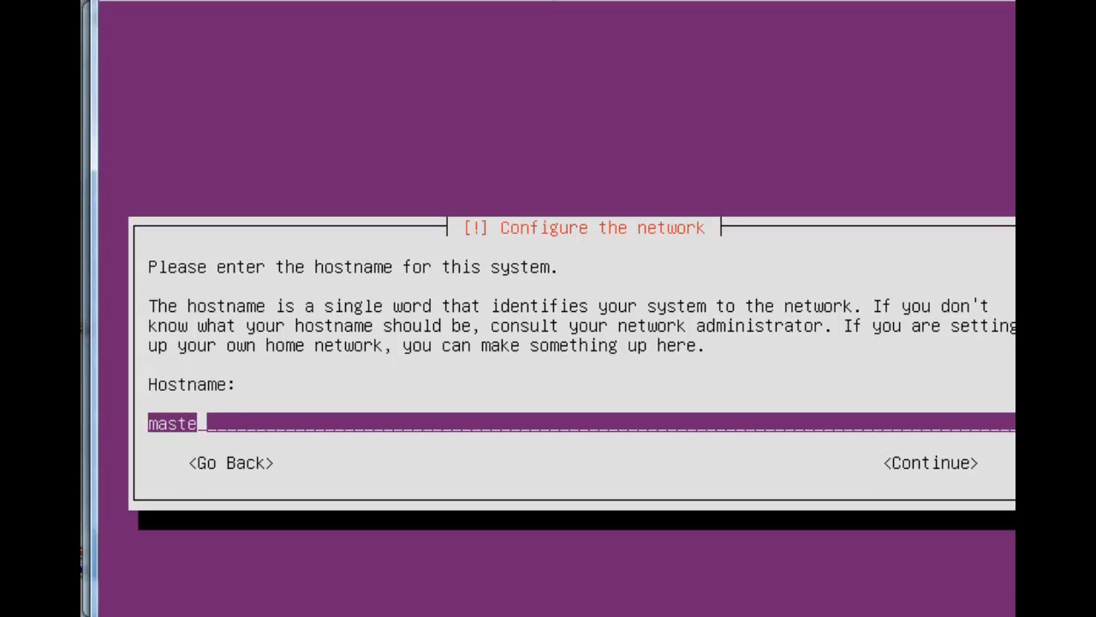
{"action": "type", "text": "r.testclu"}
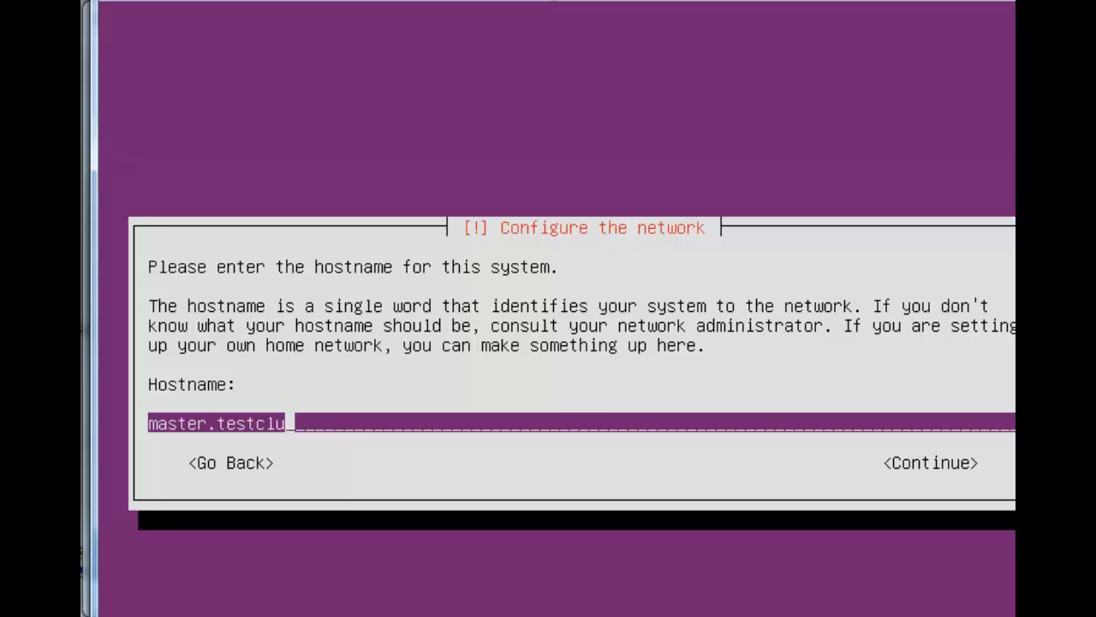
{"action": "type", "text": "ster.com"}
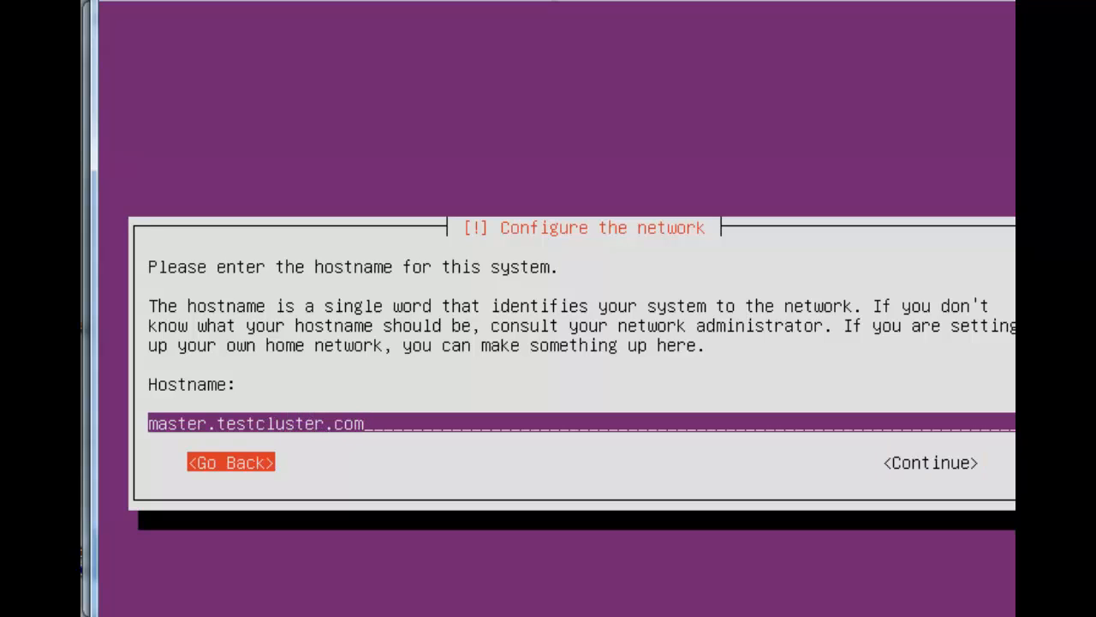
{"action": "key", "text": "Tab"}
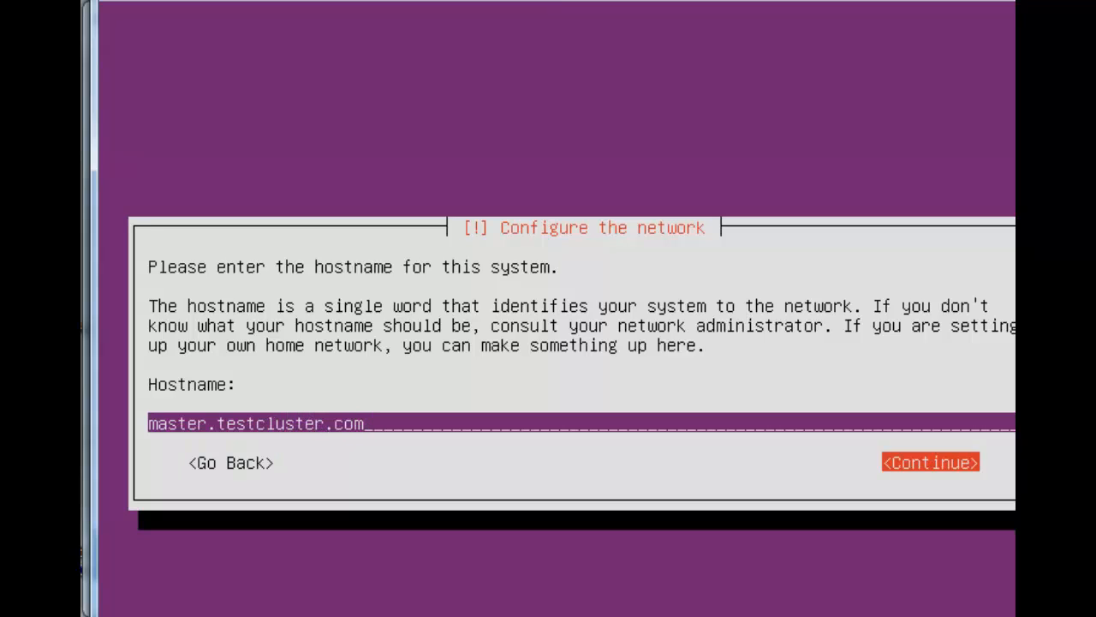
{"action": "left_click", "coordinate": [930, 462]}
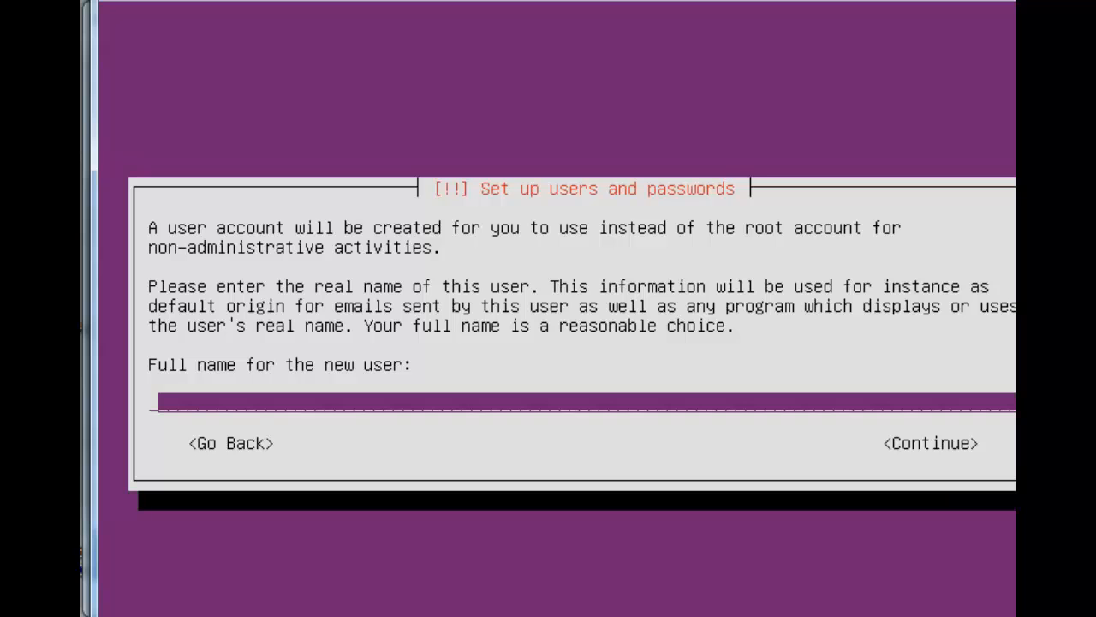
Create user seuntjie with a confirmed password and an unencrypted home directory
{"action": "type", "text": "seuntjie"}
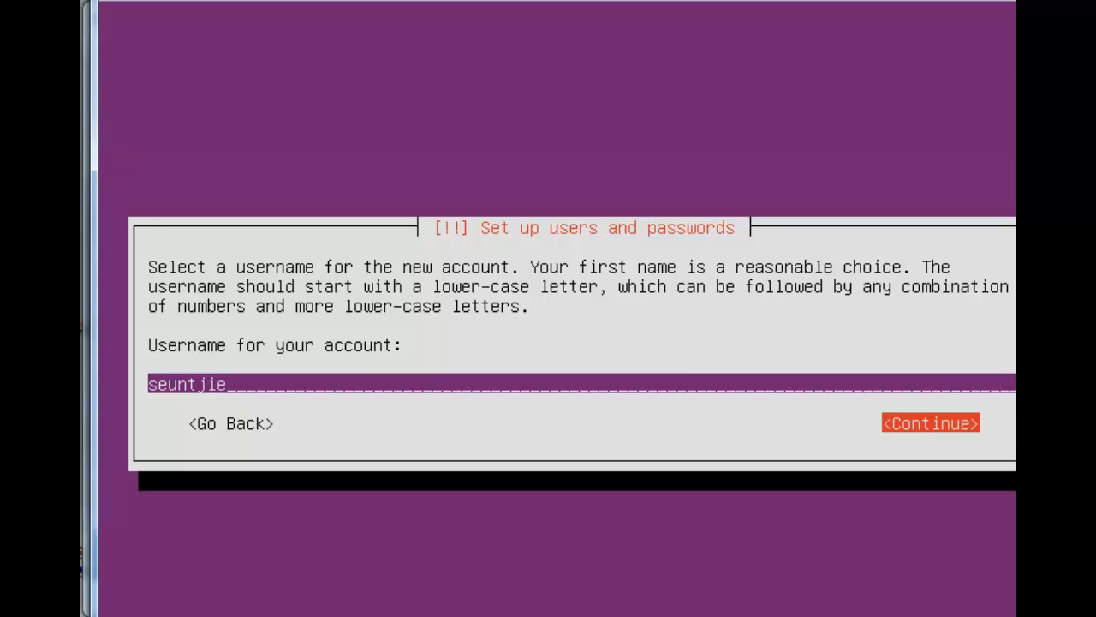
{"action": "left_click", "coordinate": [930, 422]}
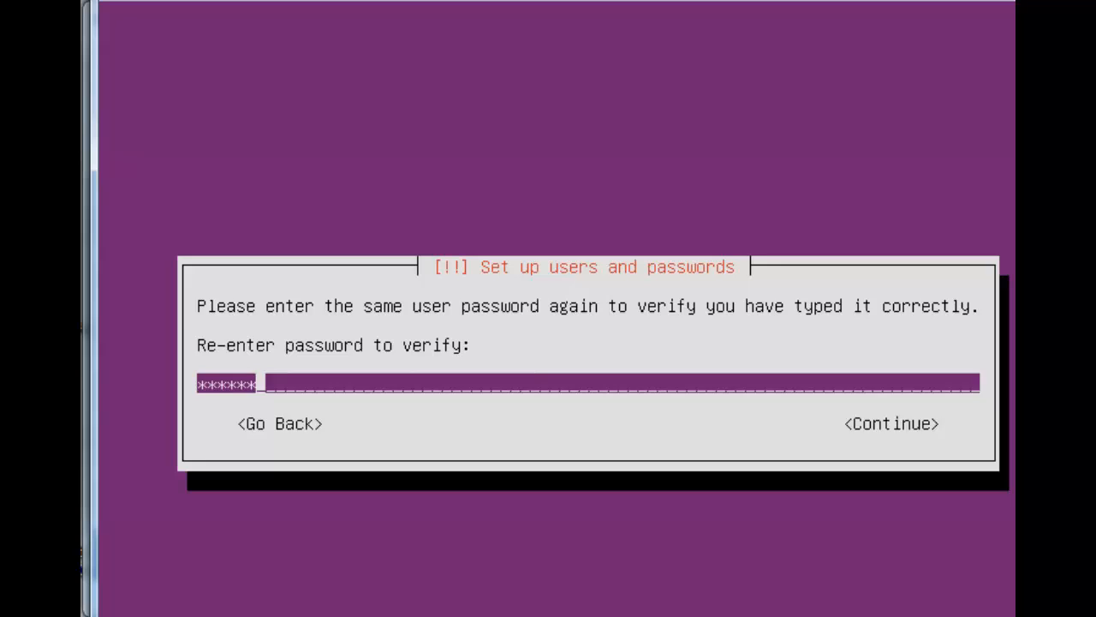
{"action": "left_click", "coordinate": [889, 423]}
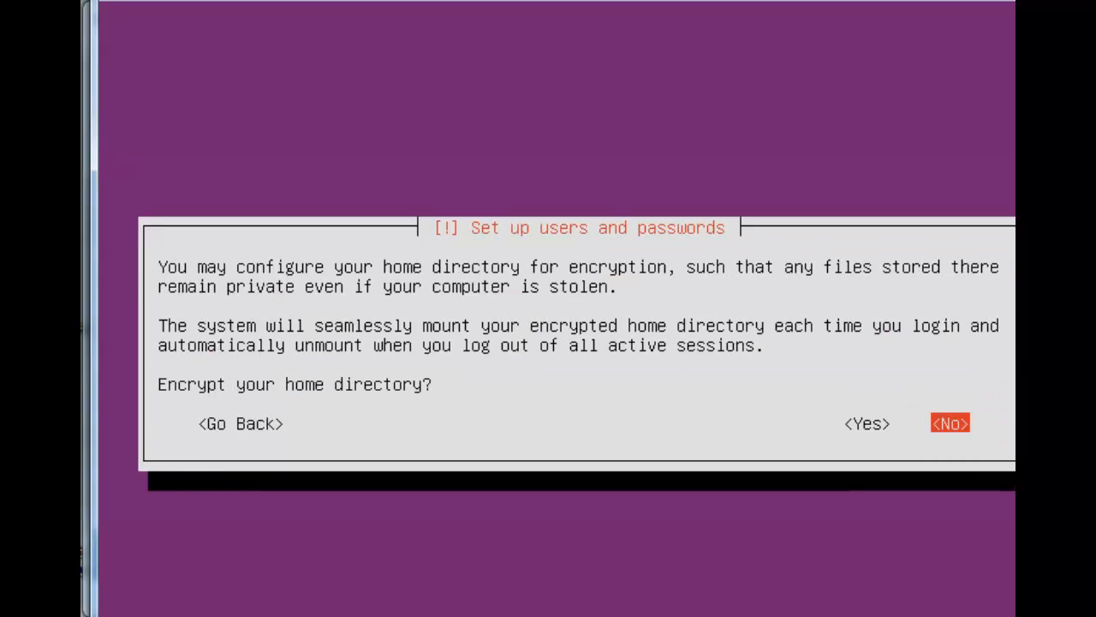
{"action": "left_click", "coordinate": [950, 423]}
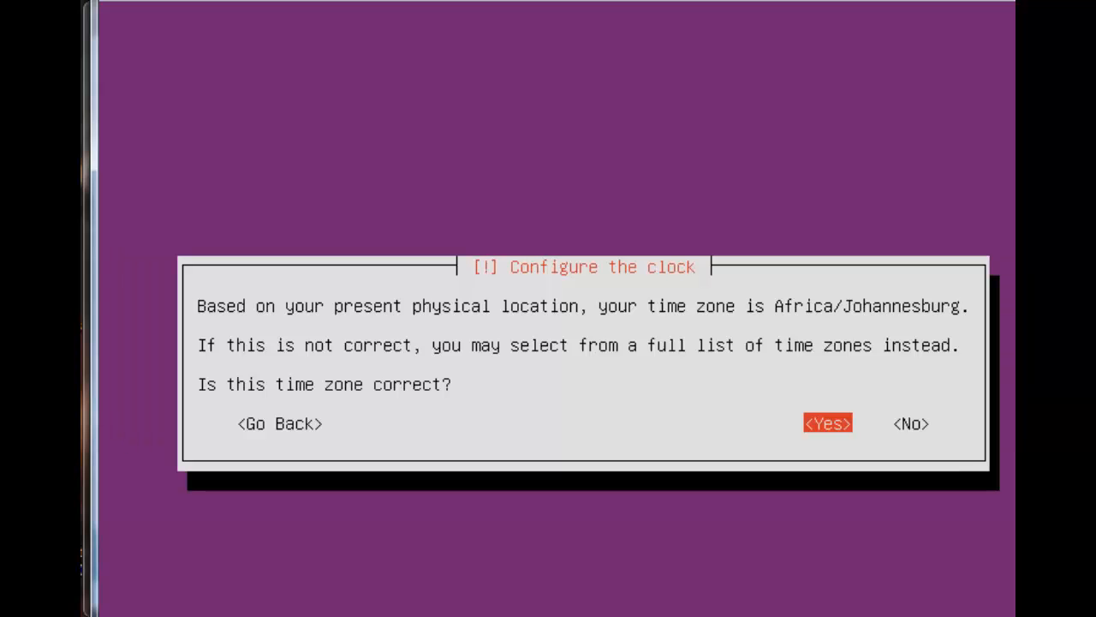
Accept the Africa/Johannesburg time zone and write guided entire-disk ext4 and swap partitions
{"action": "left_click", "coordinate": [827, 423]}
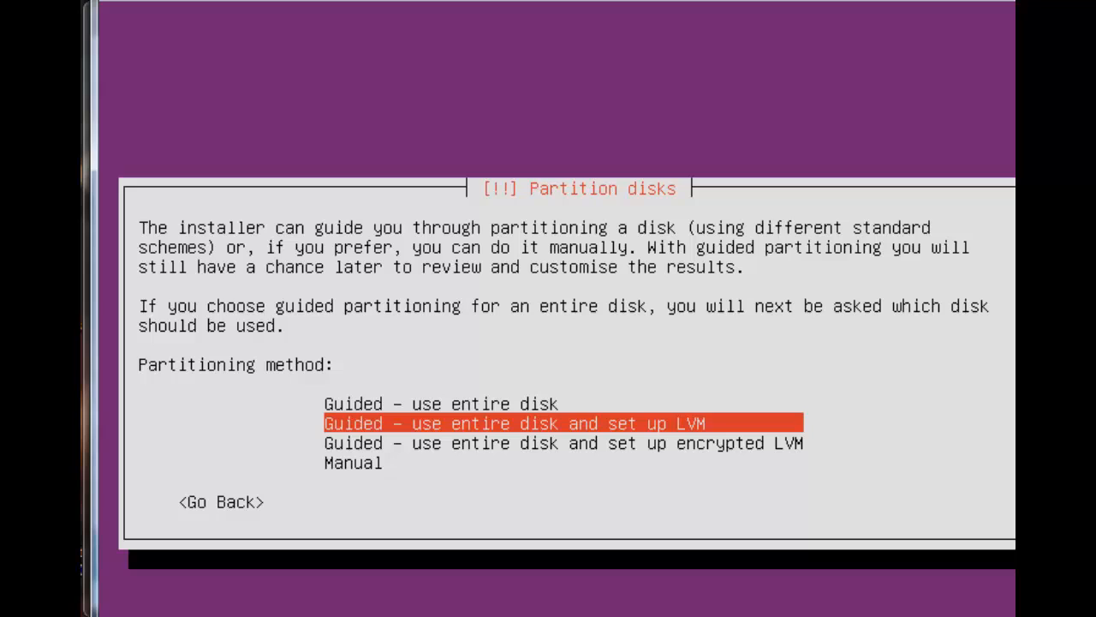
{"action": "key", "text": "Up"}
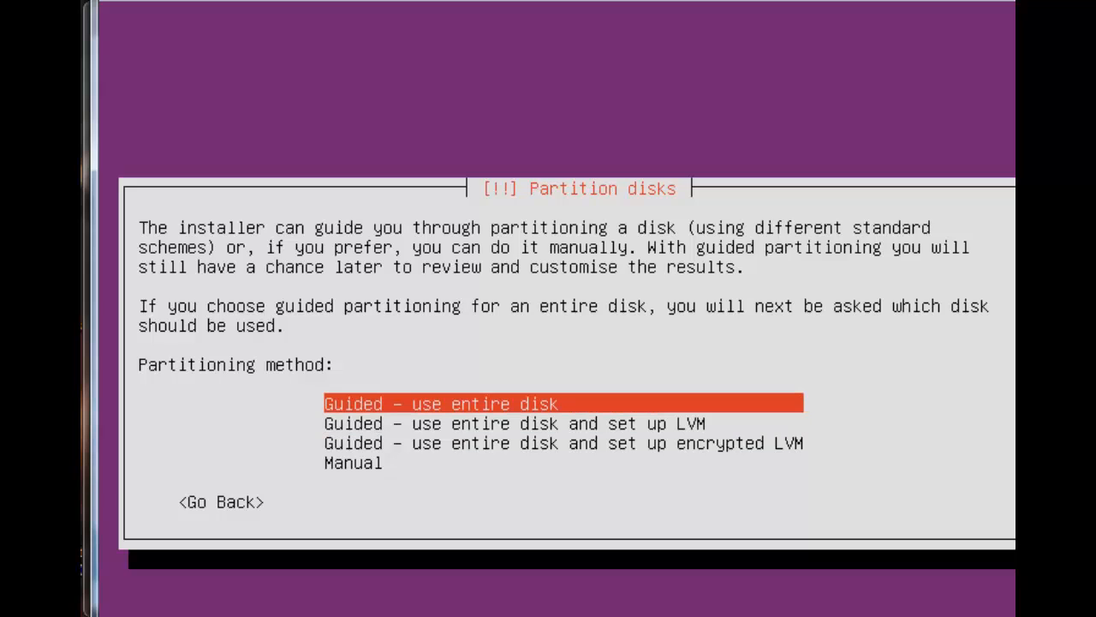
{"action": "left_click", "coordinate": [439, 404]}
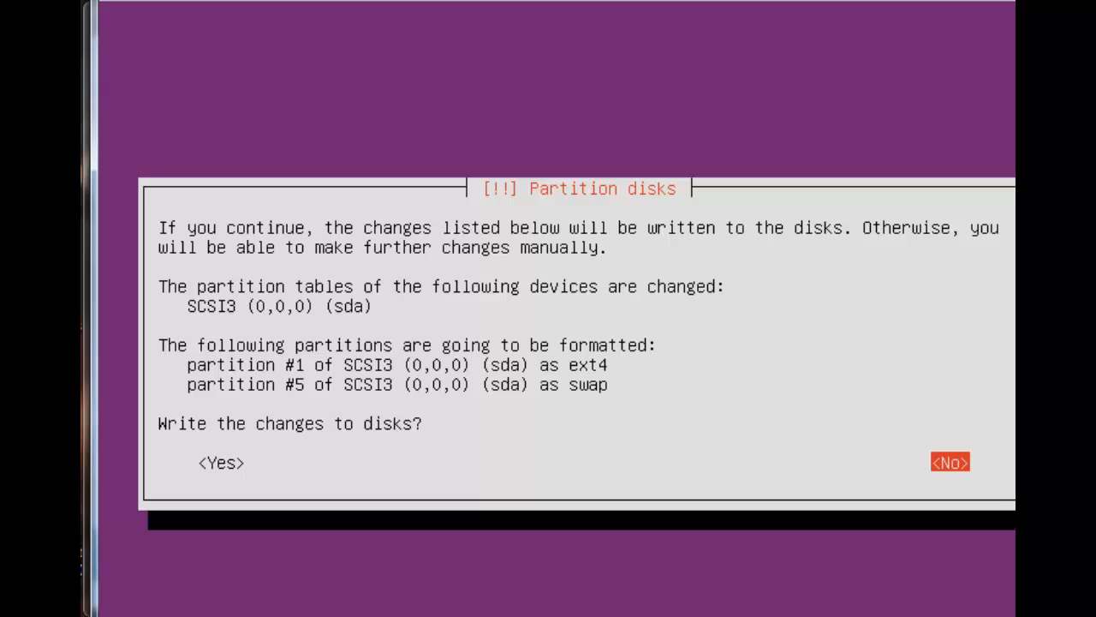
{"action": "left_click", "coordinate": [221, 462]}
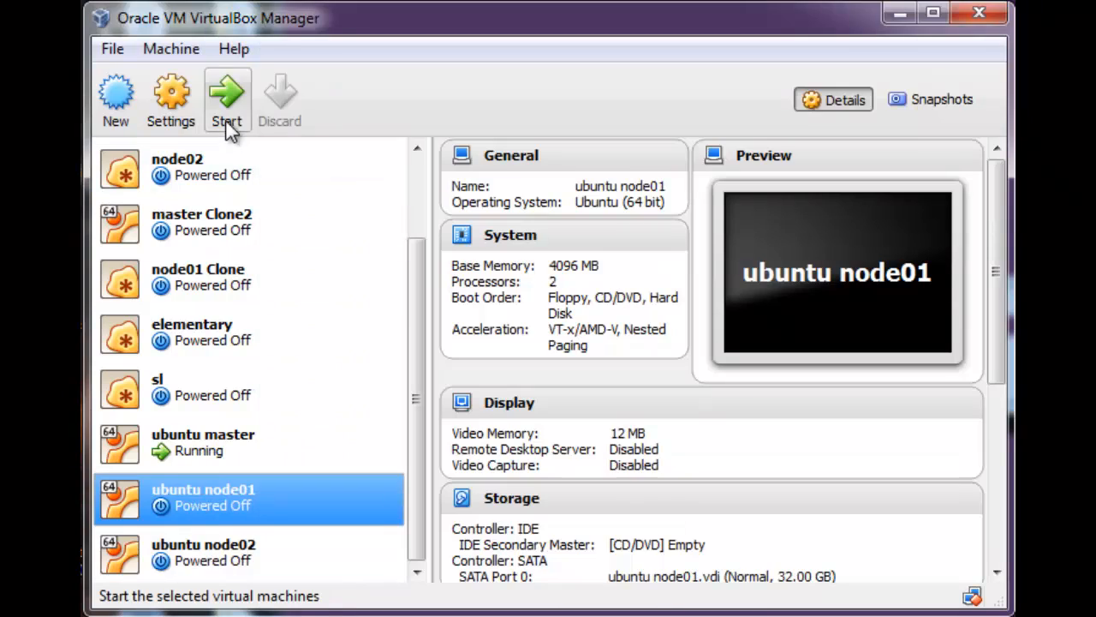
Boot ubuntu node01 from the installer disc and choose English as the installer language
{"action": "left_click", "coordinate": [227, 98]}
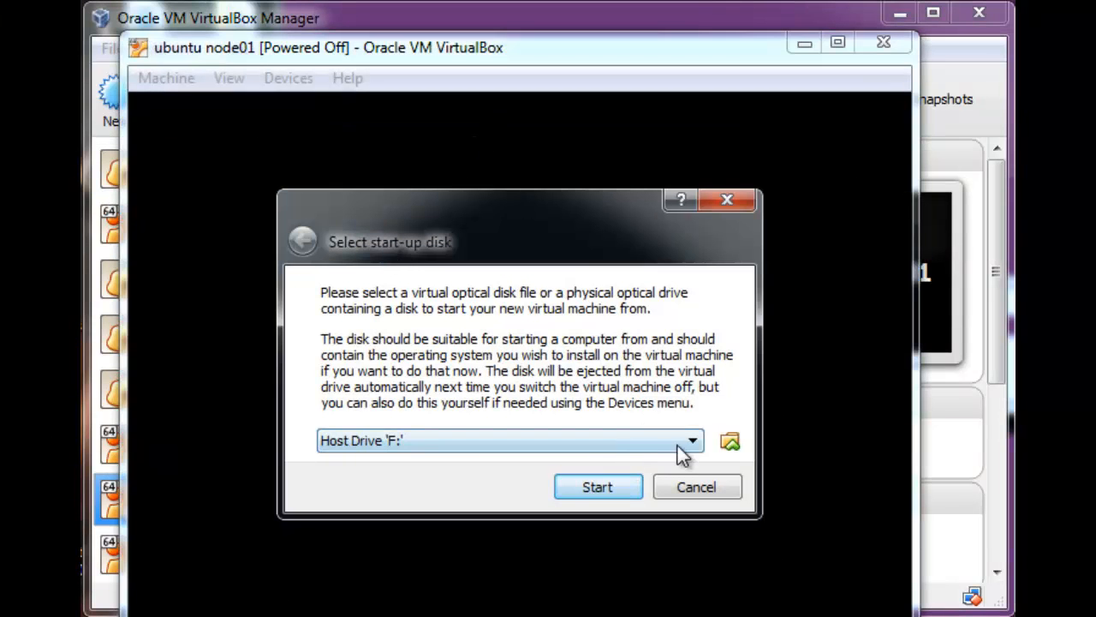
{"action": "left_click", "coordinate": [691, 441]}
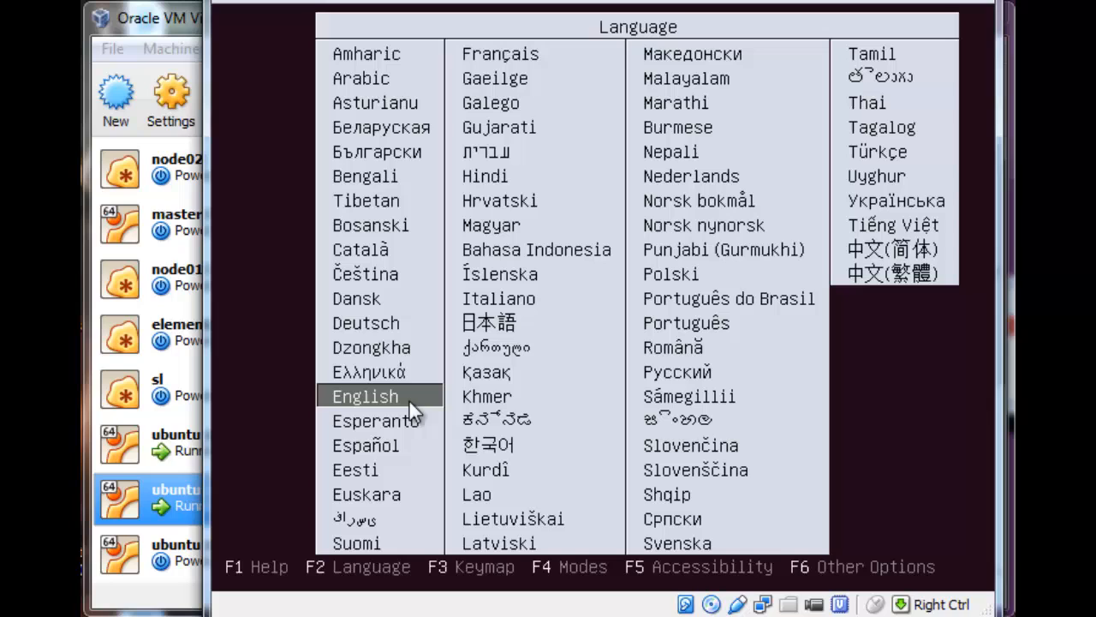
{"action": "left_click", "coordinate": [365, 395]}
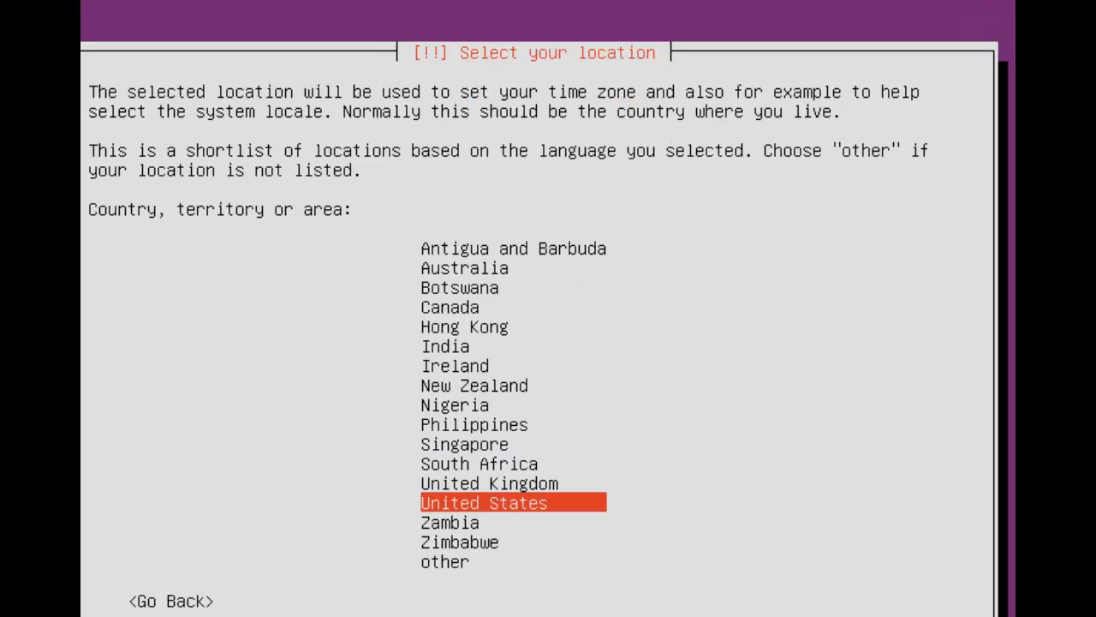
Pick United States and skip keyboard detection, then choose English and skip detection on node02
{"action": "left_click", "coordinate": [484, 503]}
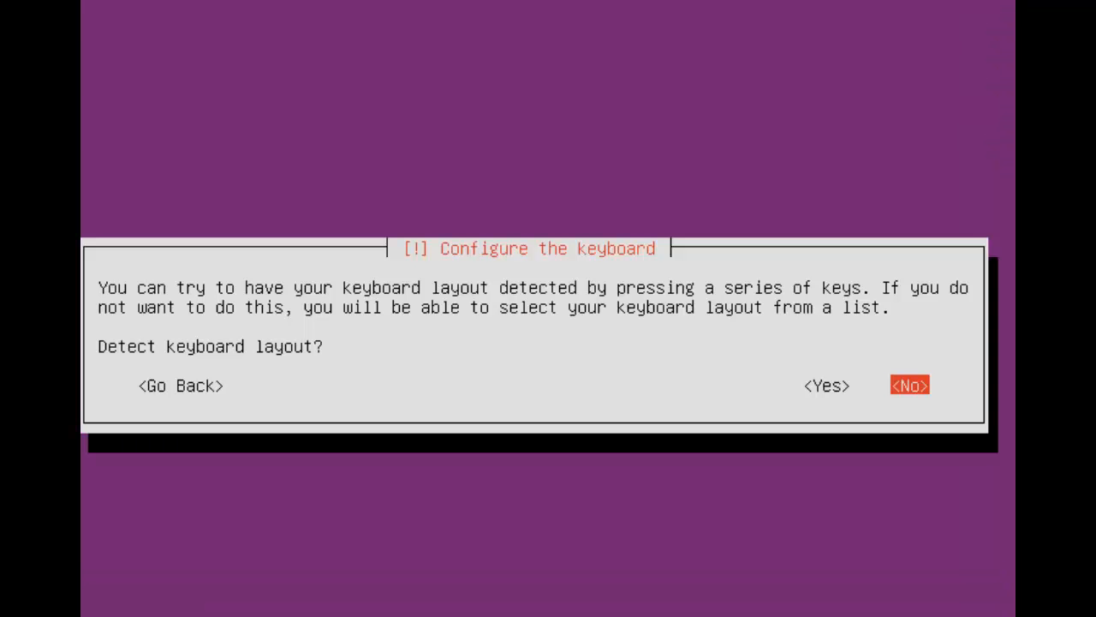
{"action": "left_click", "coordinate": [909, 384]}
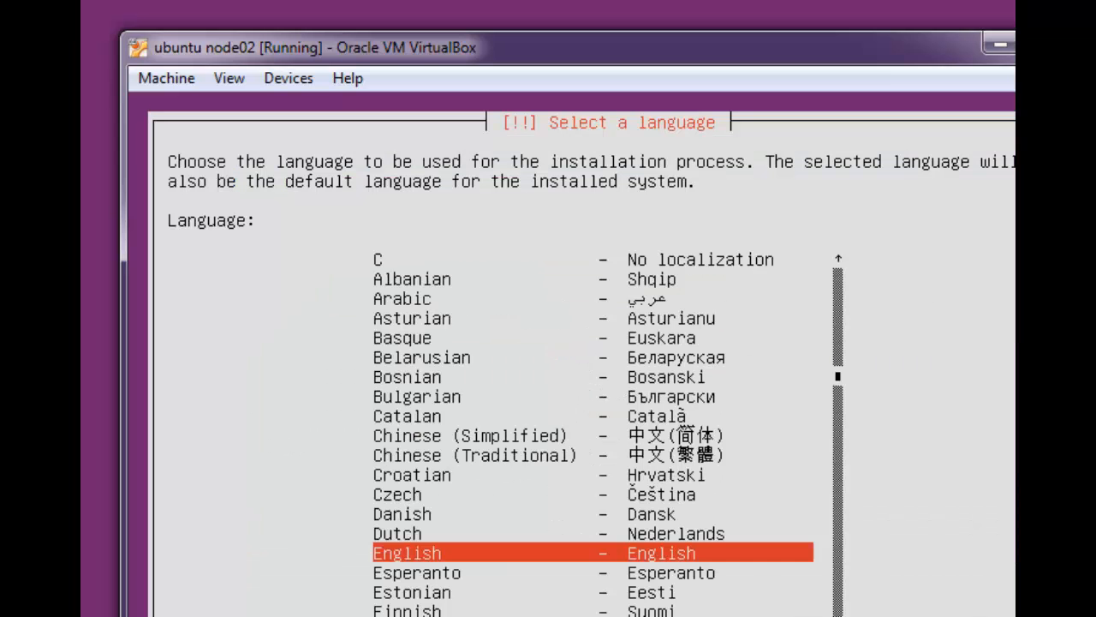
{"action": "key", "text": "Enter"}
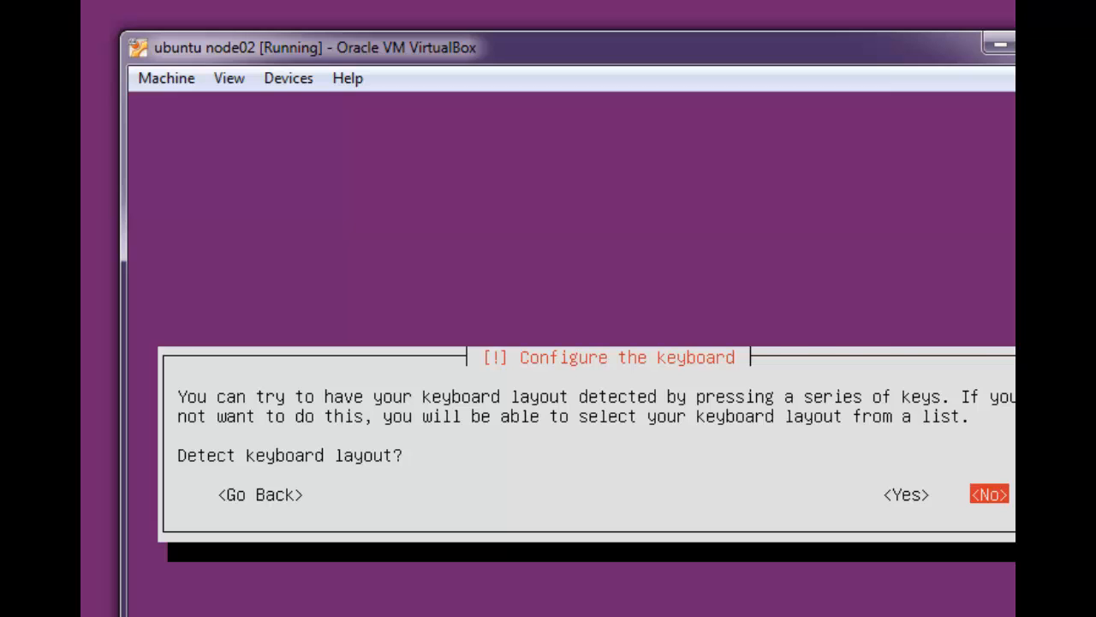
{"action": "left_click", "coordinate": [989, 495]}
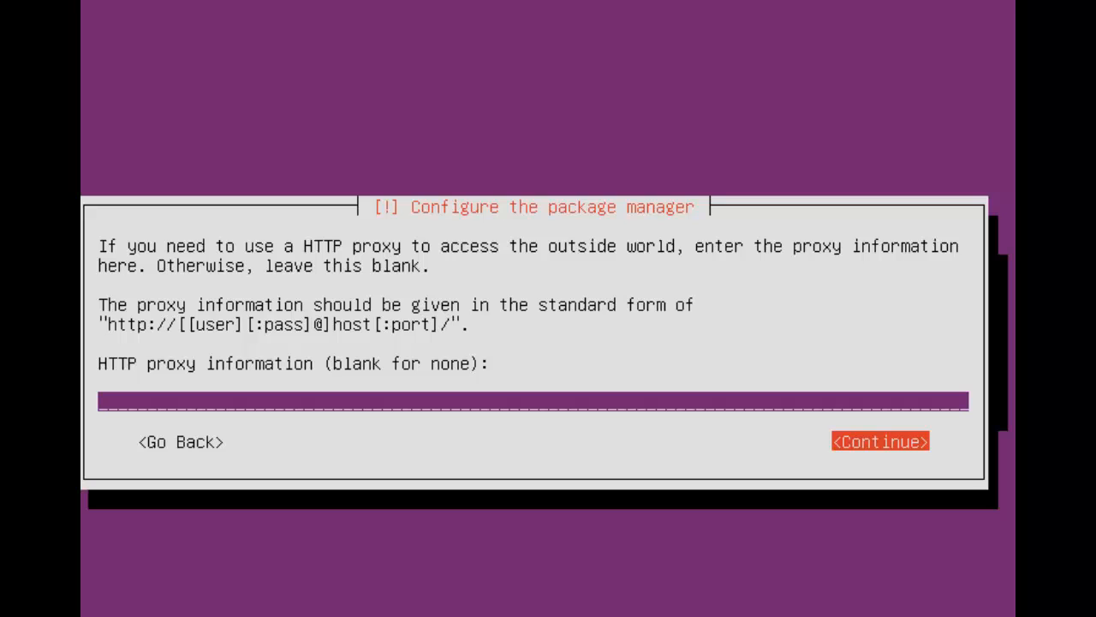
Leave the HTTP proxy blank and continue in Configure the package manager
{"action": "left_click", "coordinate": [879, 441]}
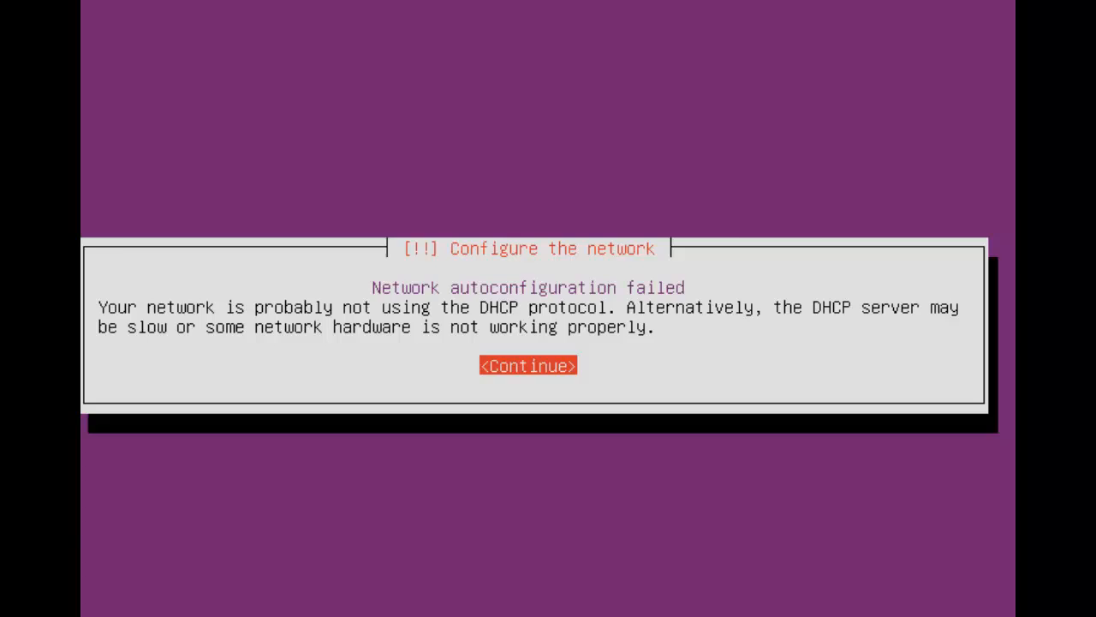
Dismiss the network autoconfiguration failure and set the hostname to node01
{"action": "left_click", "coordinate": [527, 365]}
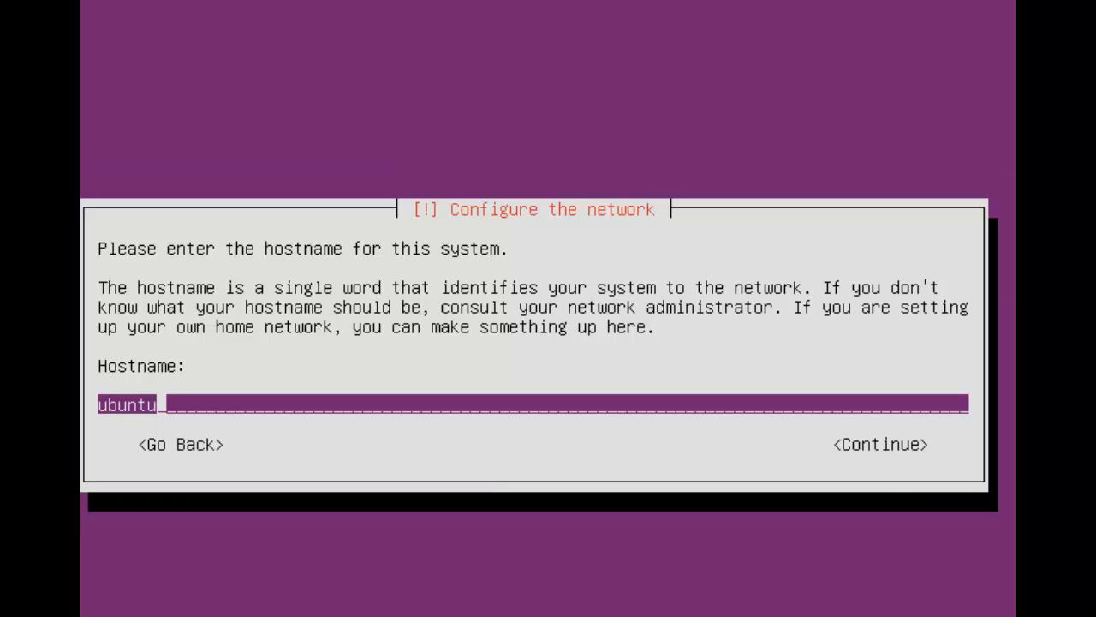
{"action": "type", "text": "node01"}
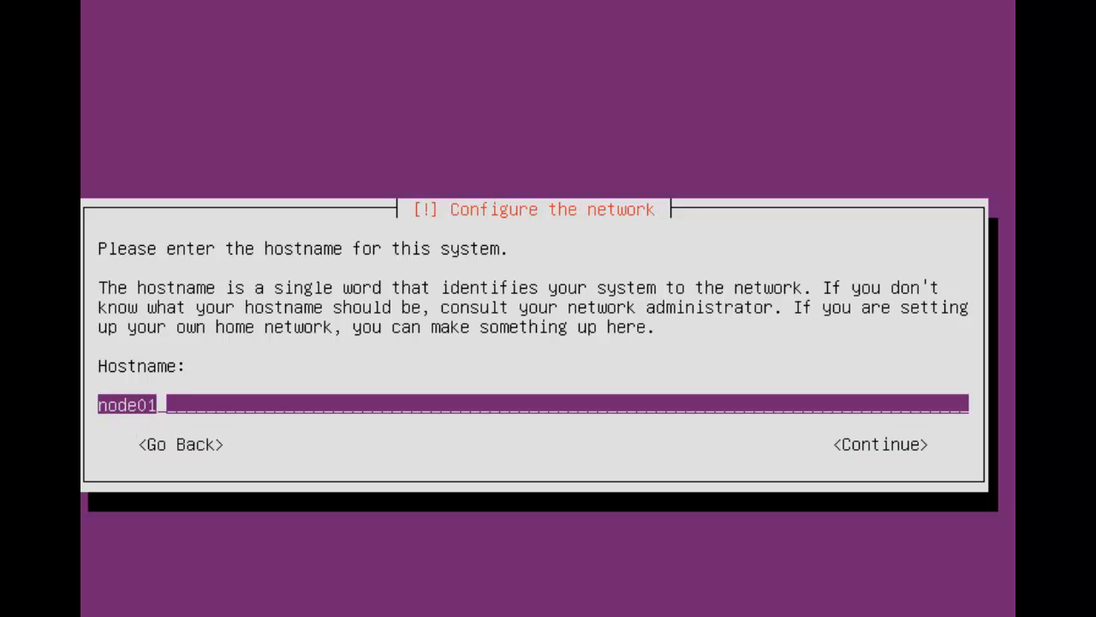
{"action": "left_click", "coordinate": [879, 444]}
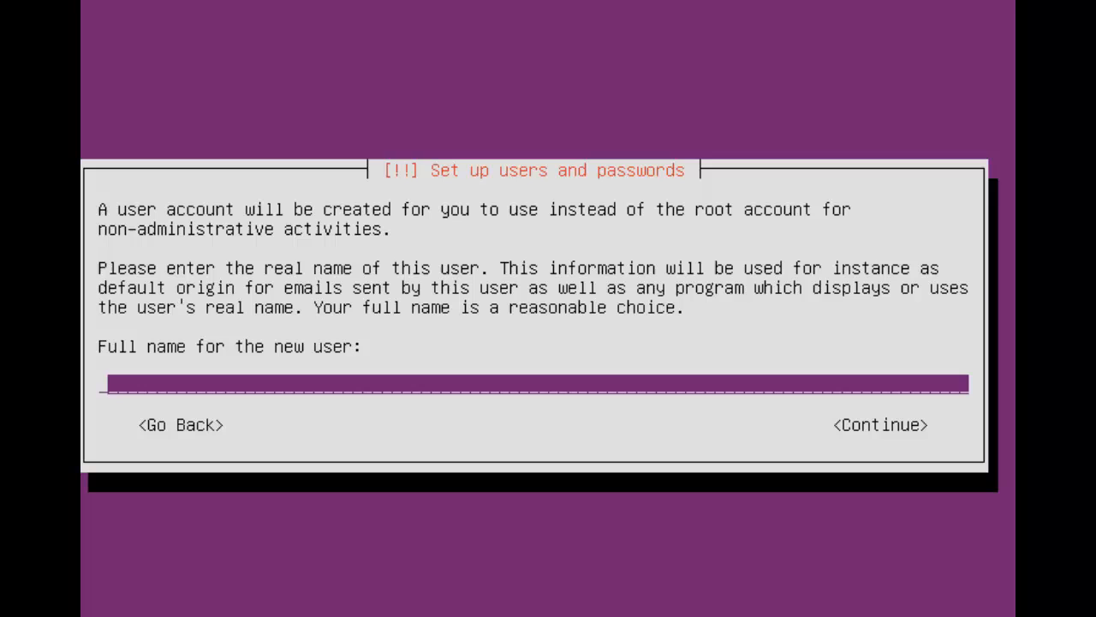
Create user 'seuntjie' with a password and accept the weak-password warning
{"action": "type", "text": "seuntjie"}
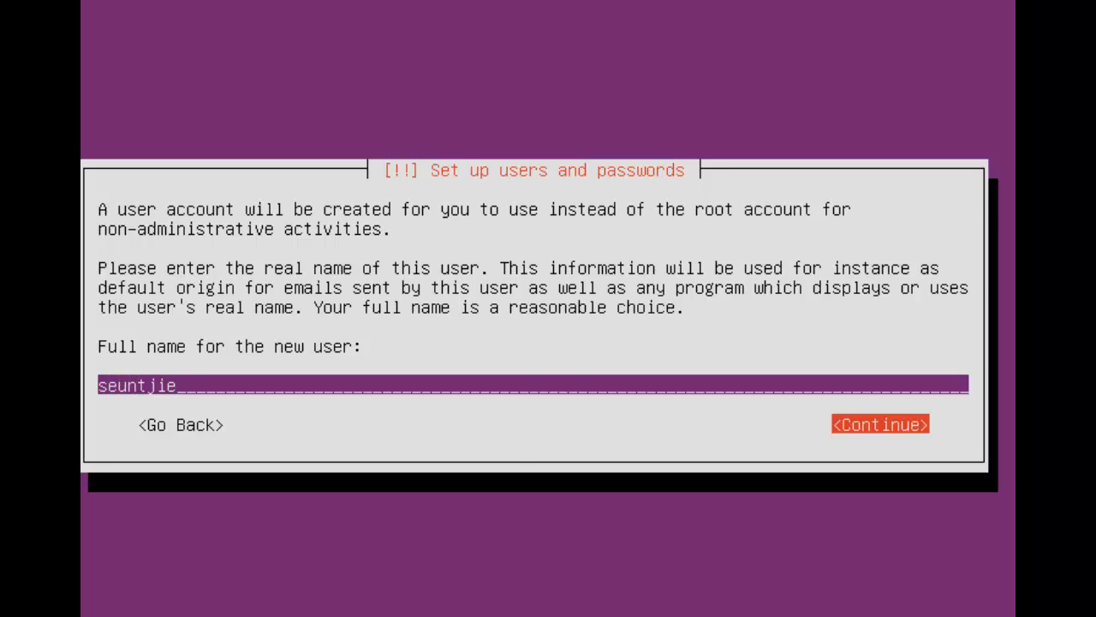
{"action": "left_click", "coordinate": [879, 424]}
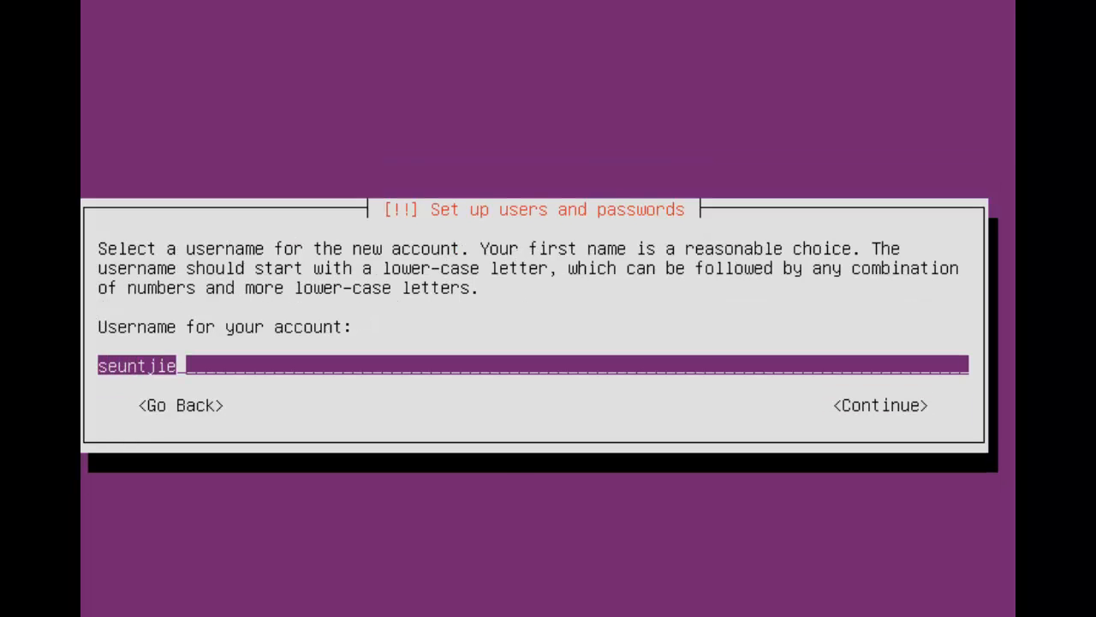
{"action": "left_click", "coordinate": [879, 405]}
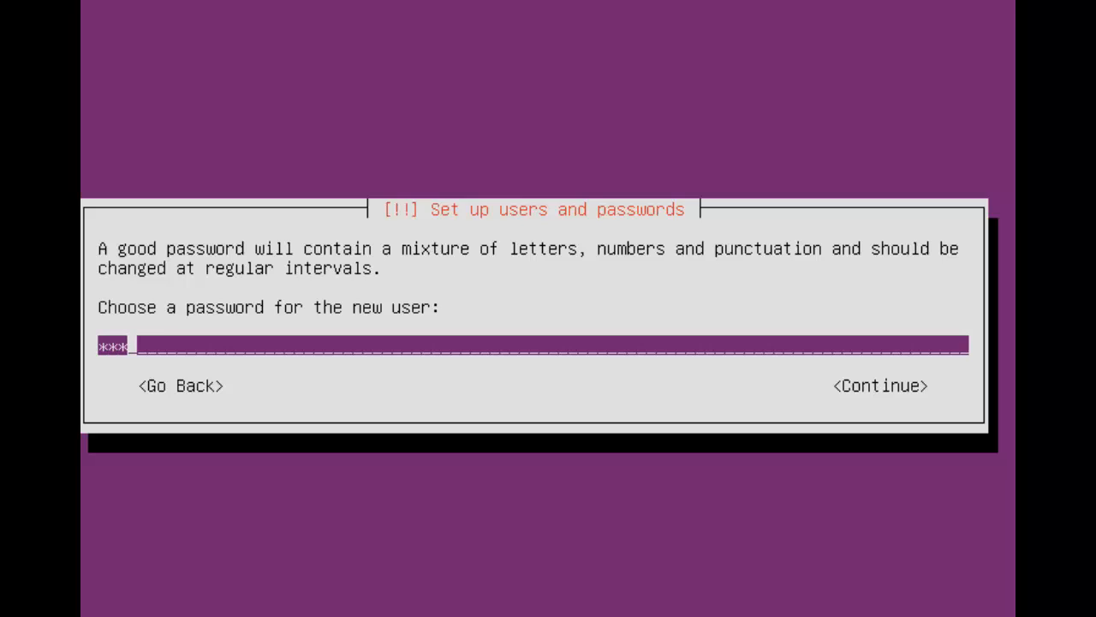
{"action": "left_click", "coordinate": [880, 386]}
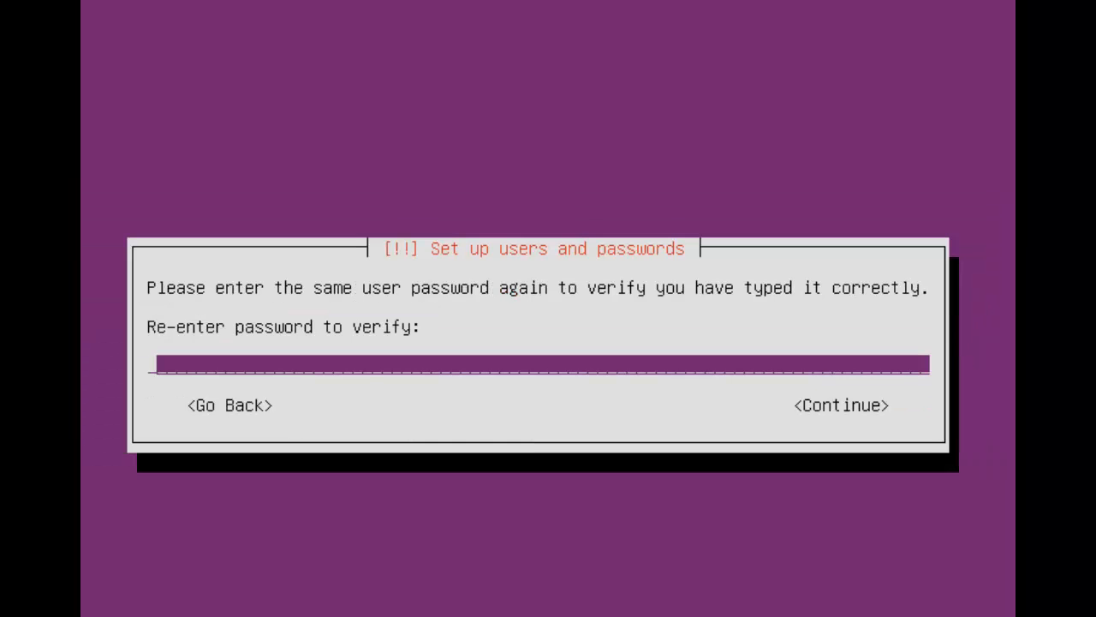
{"action": "type", "text": "*****"}
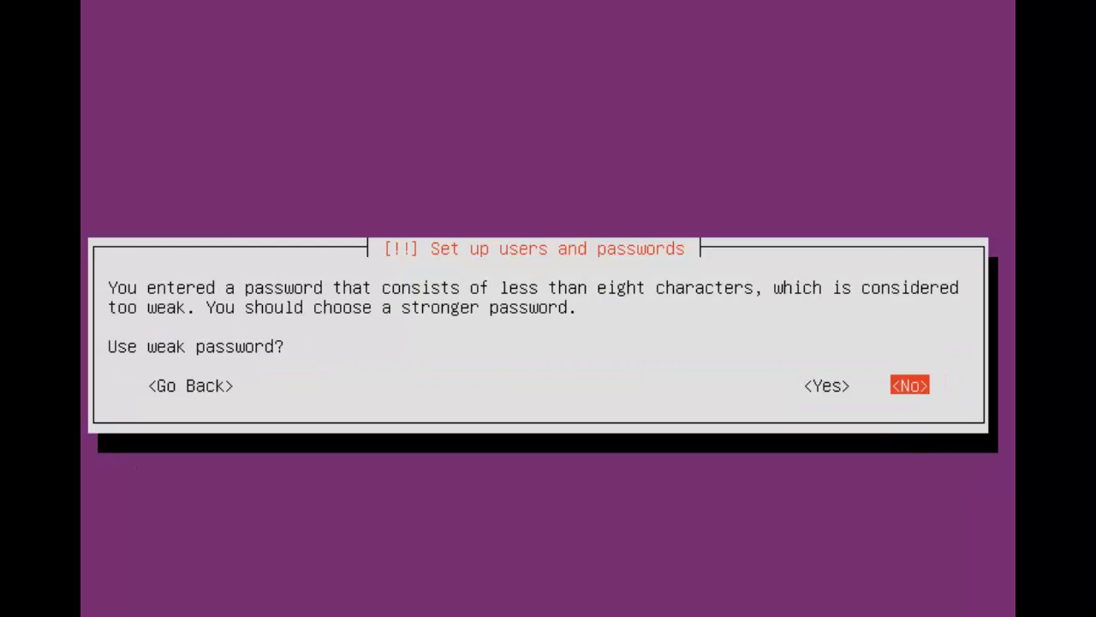
{"action": "left_click", "coordinate": [910, 384]}
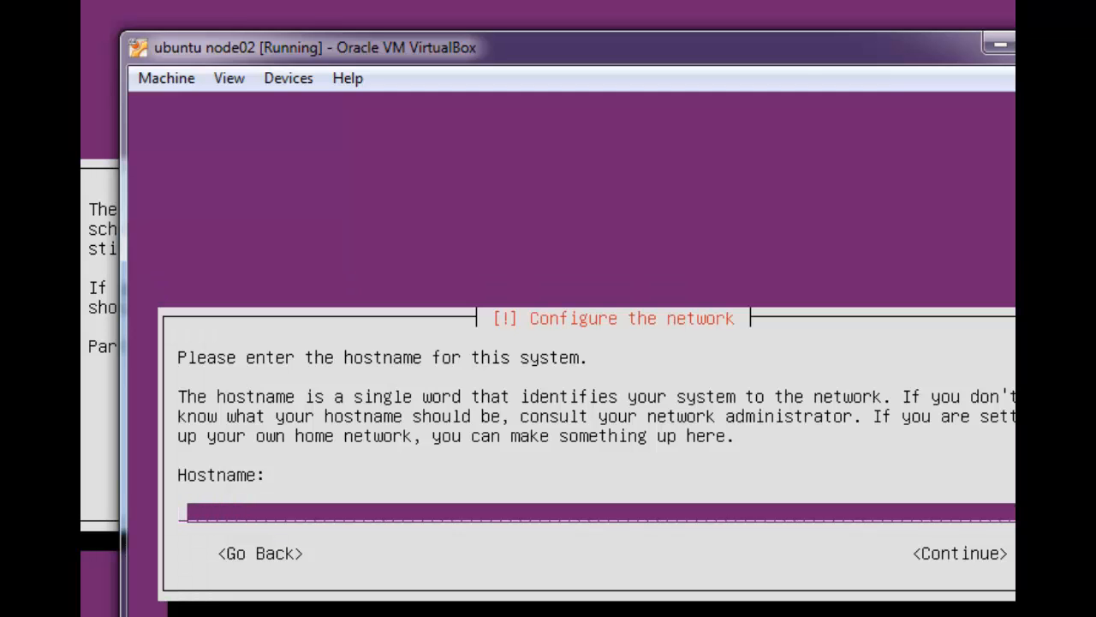
Set node02's hostname to node02 and start typing the new user's full name
{"action": "type", "text": "node02"}
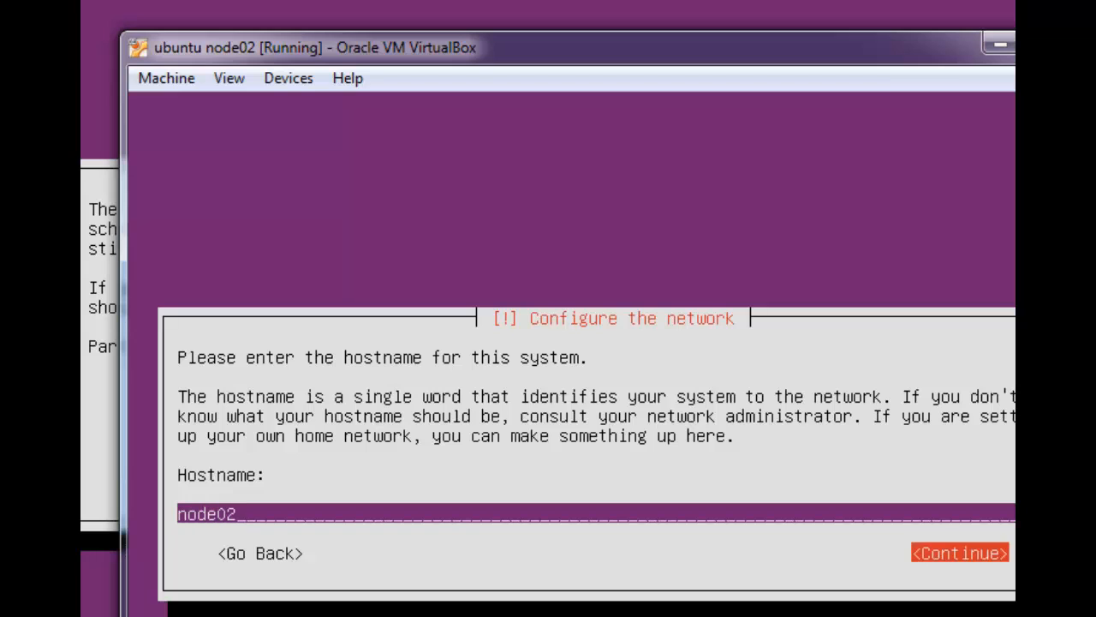
{"action": "left_click", "coordinate": [959, 552]}
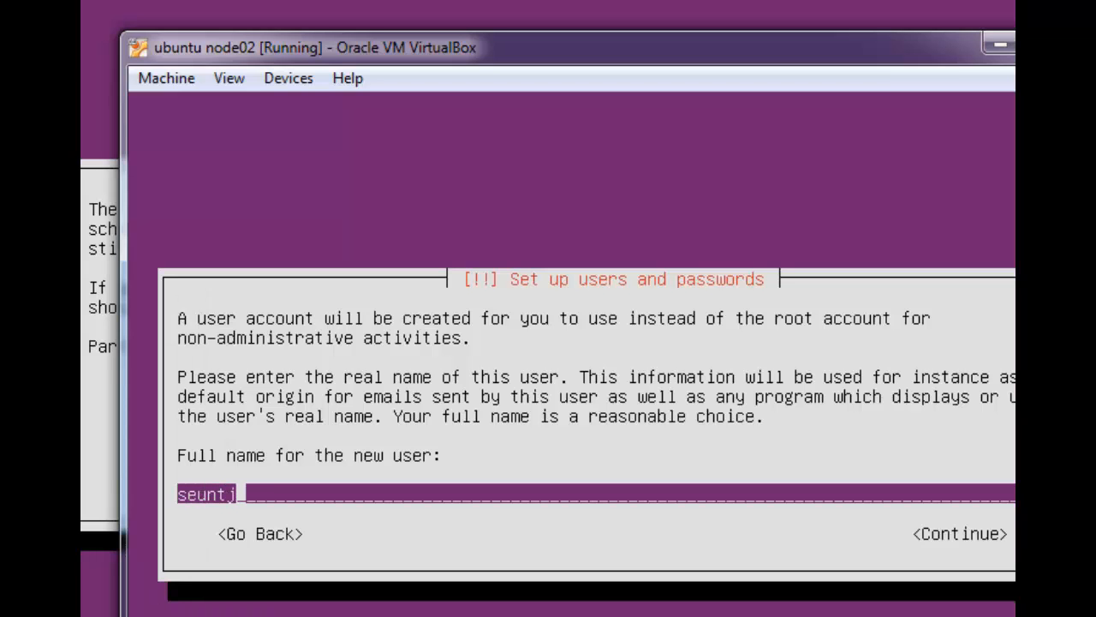
{"action": "left_click", "coordinate": [960, 533]}
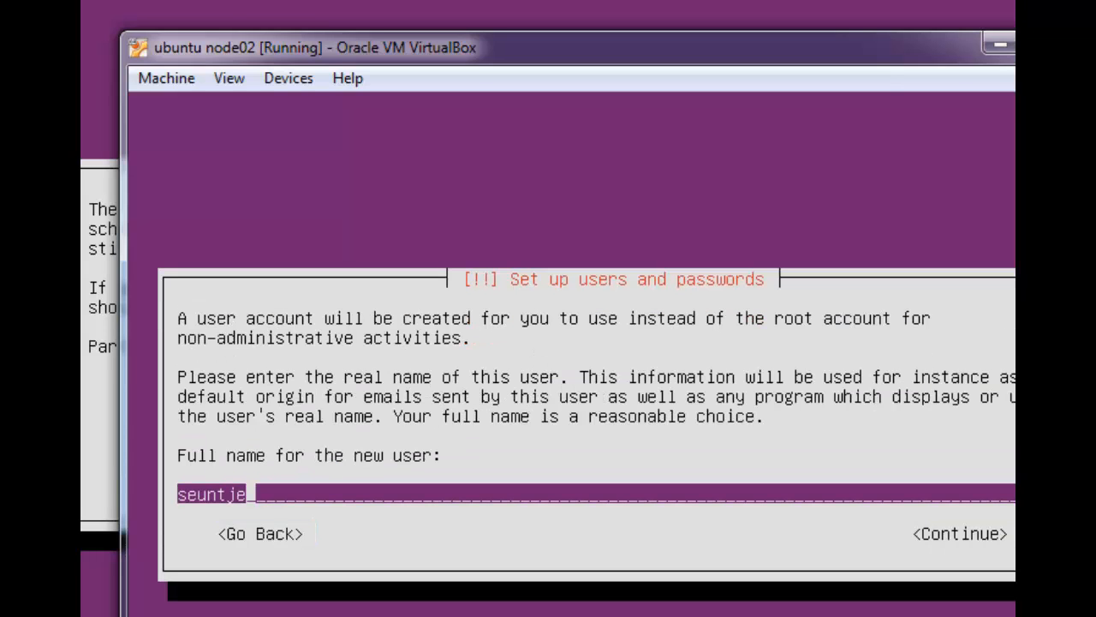
{"action": "type", "text": "i"}
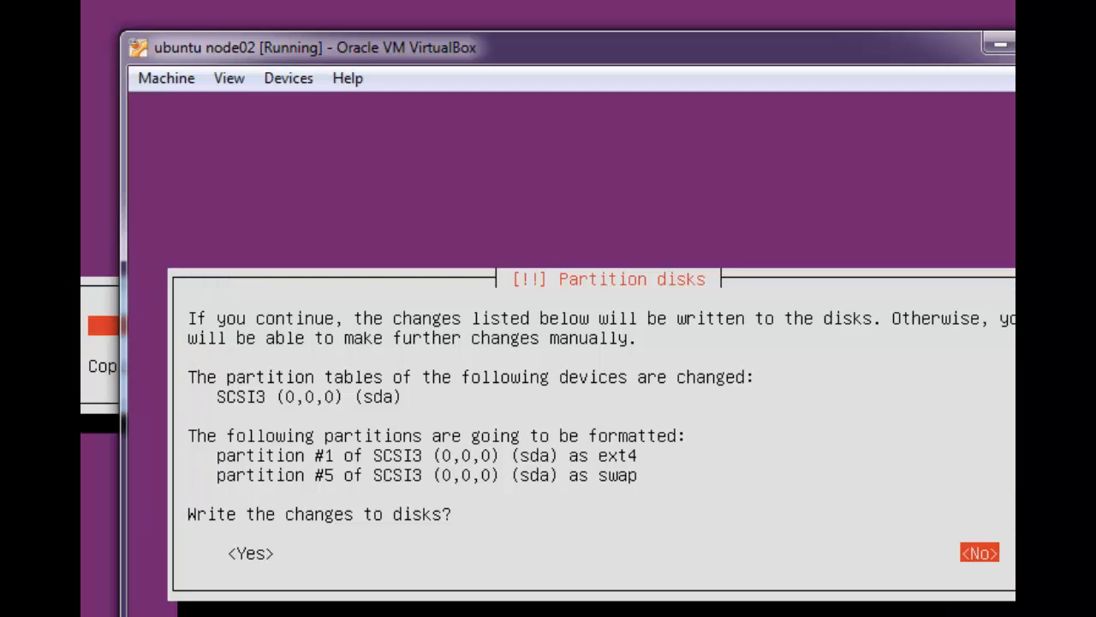
Confirm Yes to write node02's ext4 and swap partitions to disk
{"action": "left_click", "coordinate": [250, 552]}
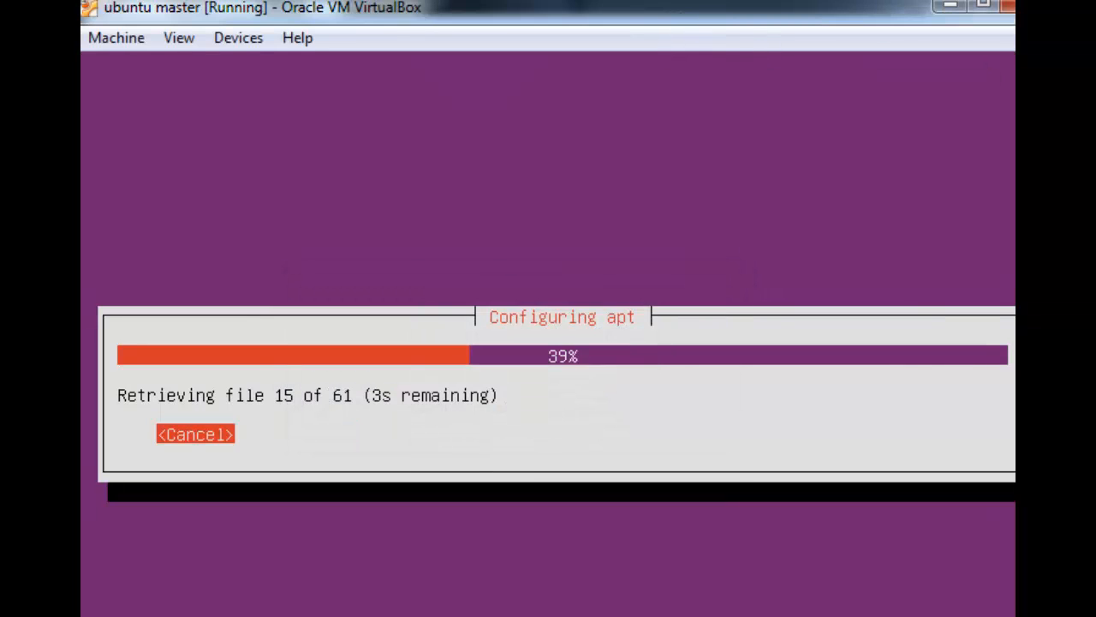
{"action": "mouse_move", "coordinate": [732, 56]}
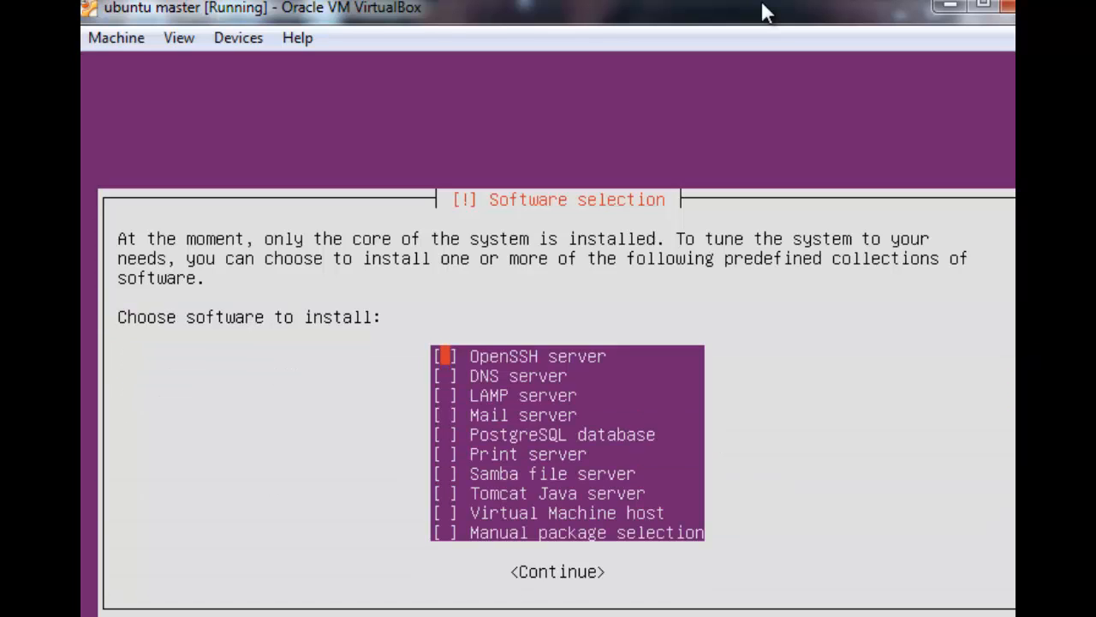
Continue from Software selection on master with no extra collections checked
{"action": "key", "text": "Tab"}
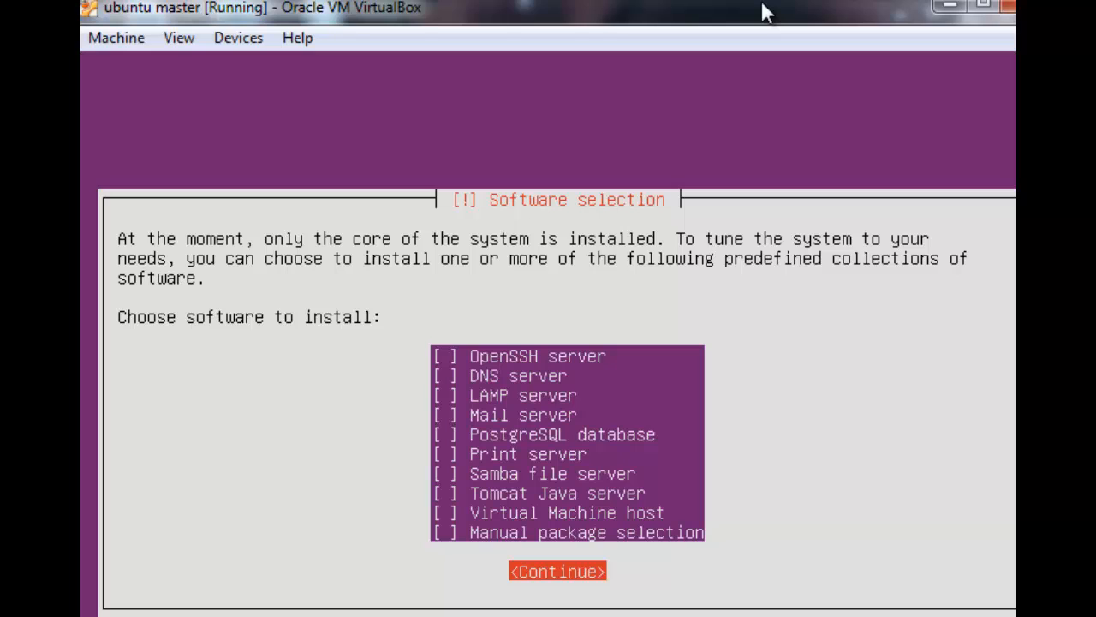
{"action": "left_click", "coordinate": [556, 571]}
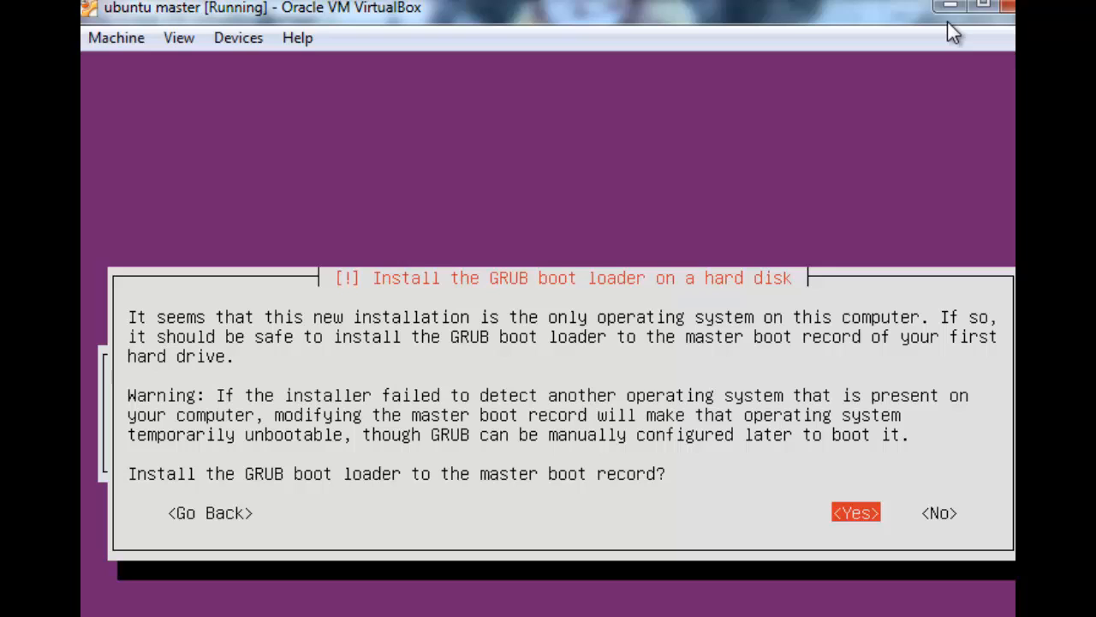
Install GRUB to master's boot record and continue on Installation complete
{"action": "left_click", "coordinate": [855, 512]}
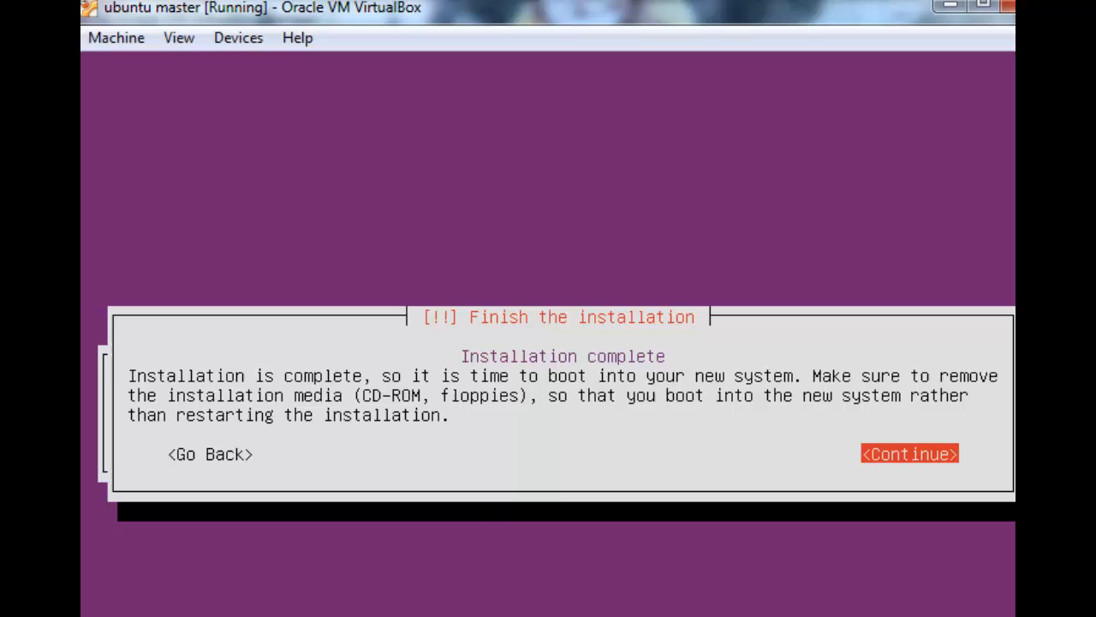
{"action": "left_click", "coordinate": [910, 453]}
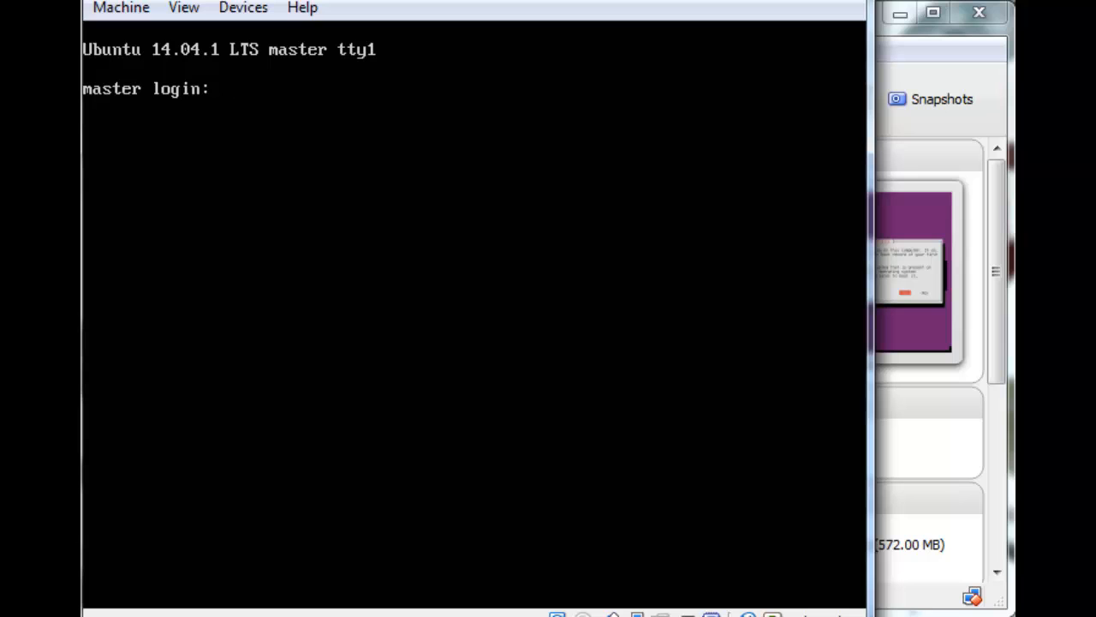
Enter the username 'seuntjie' at master's login prompt
{"action": "type", "text": "seuntjie"}
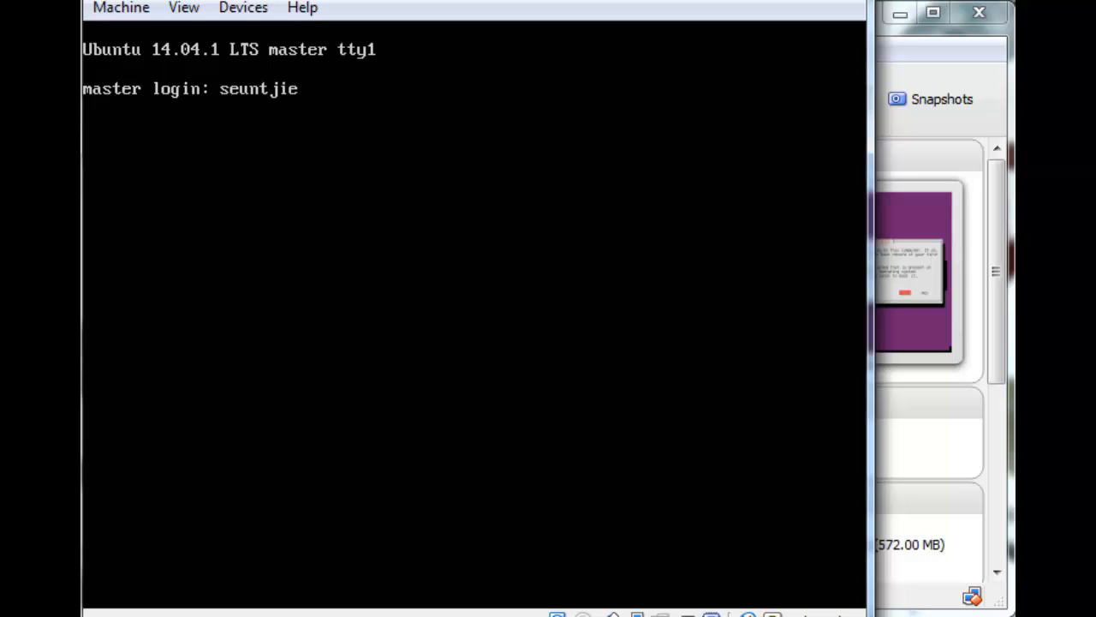